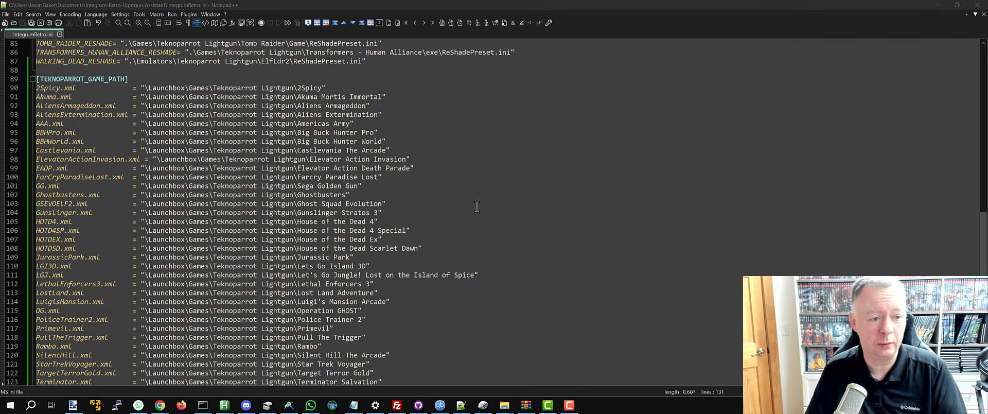
mouse_move(453, 208)
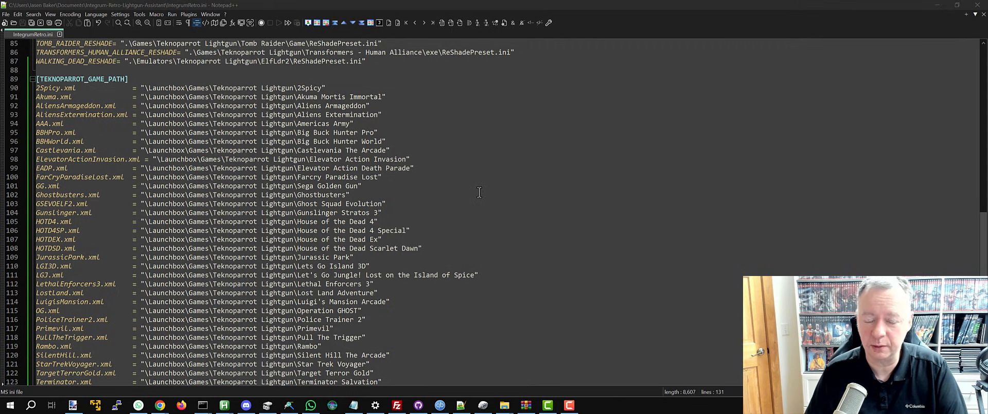
mouse_move(504, 210)
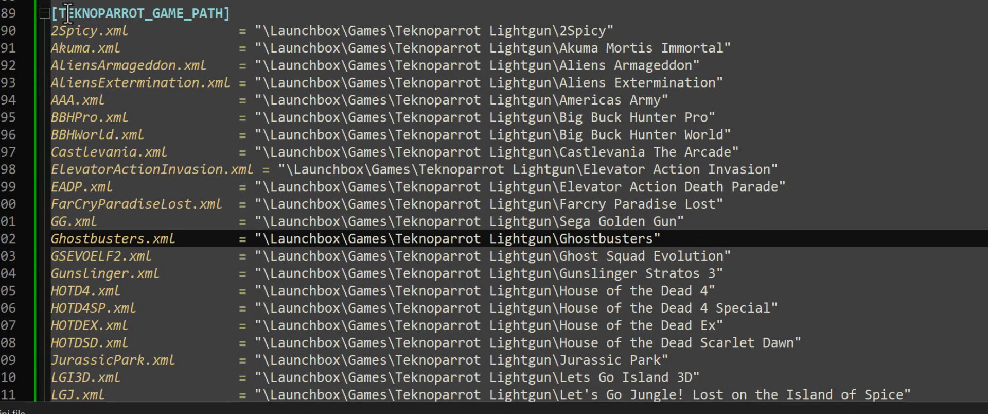
Browse the TeknoParrot menus and library, landing on Transformers: Human Alliance.
scroll("down", 3)
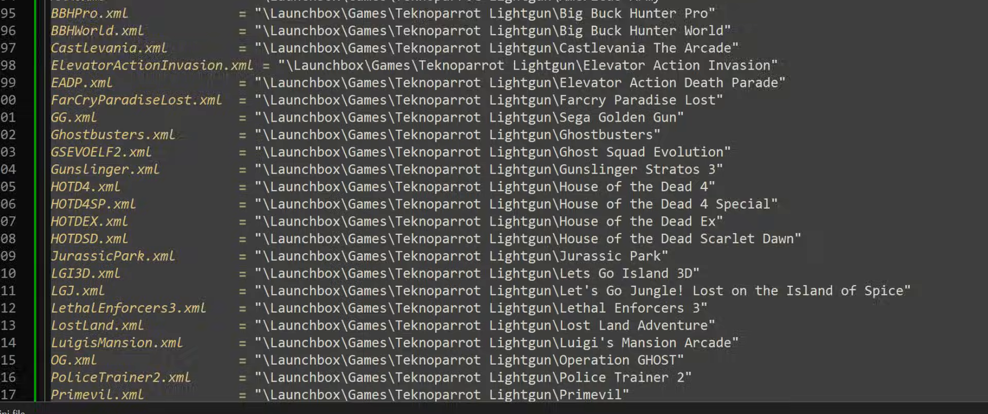
scroll("down", 3)
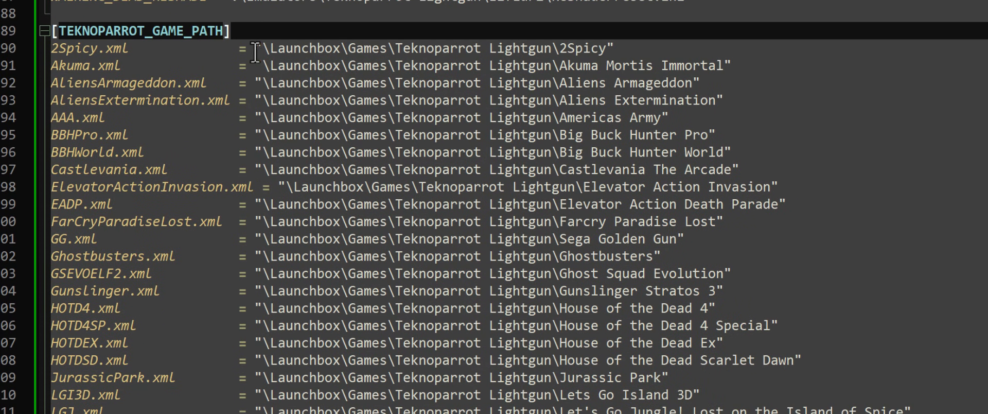
left_click(611, 47)
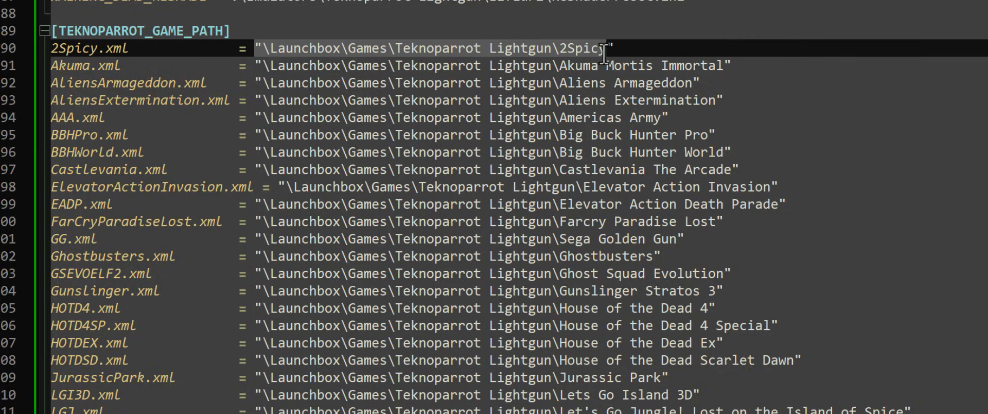
mouse_move(310, 26)
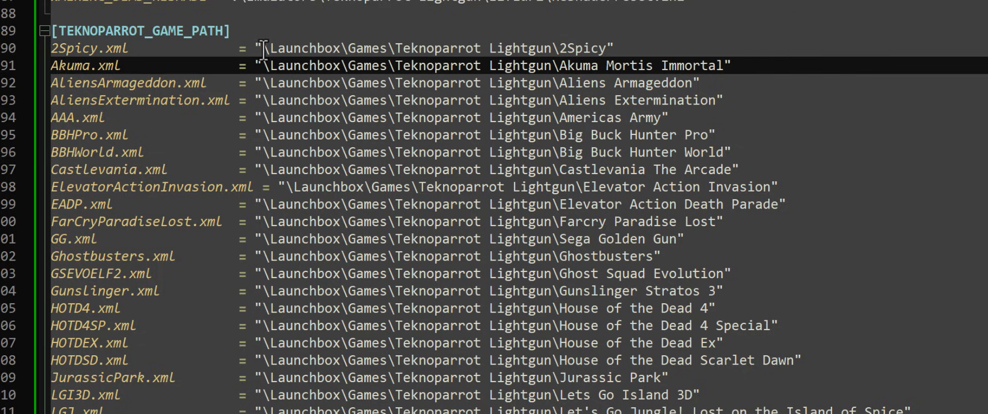
left_click(502, 47)
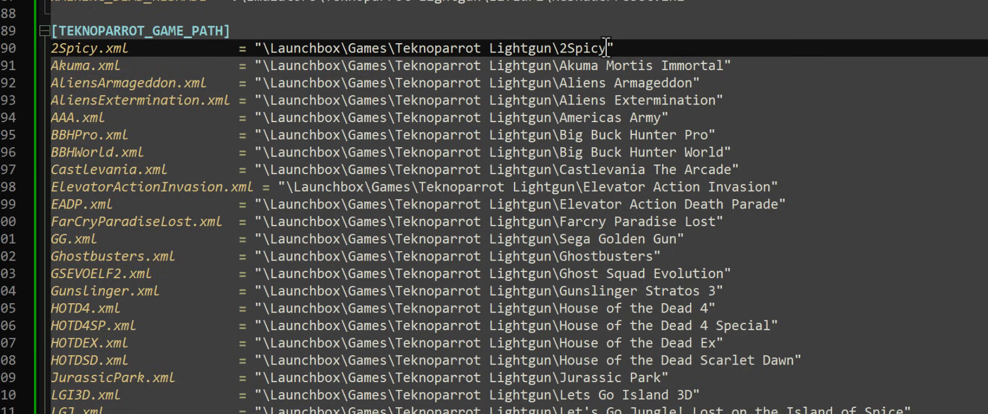
scroll("down", 3)
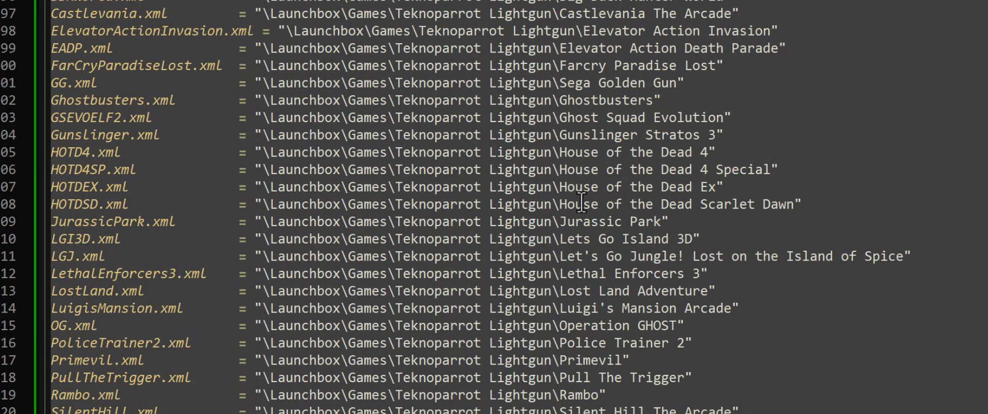
mouse_move(395, 191)
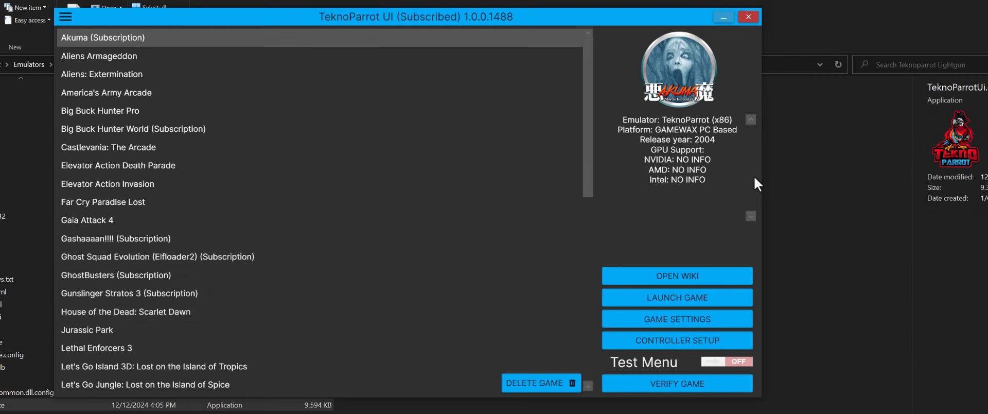
scroll("down", 3)
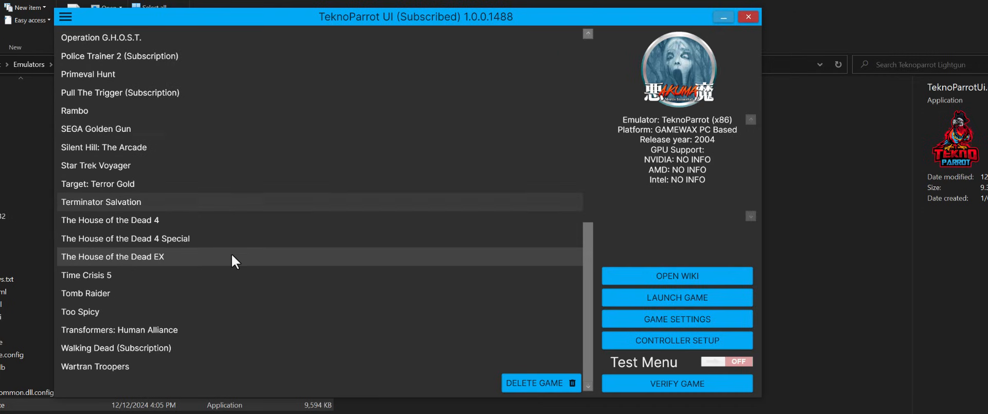
left_click(120, 329)
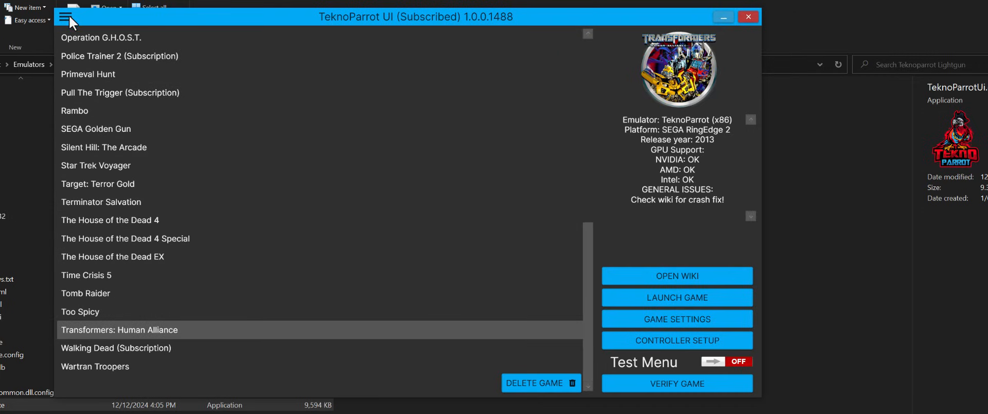
Pick Transformers: Shadows Rising from the supported games list to add it.
left_click(65, 15)
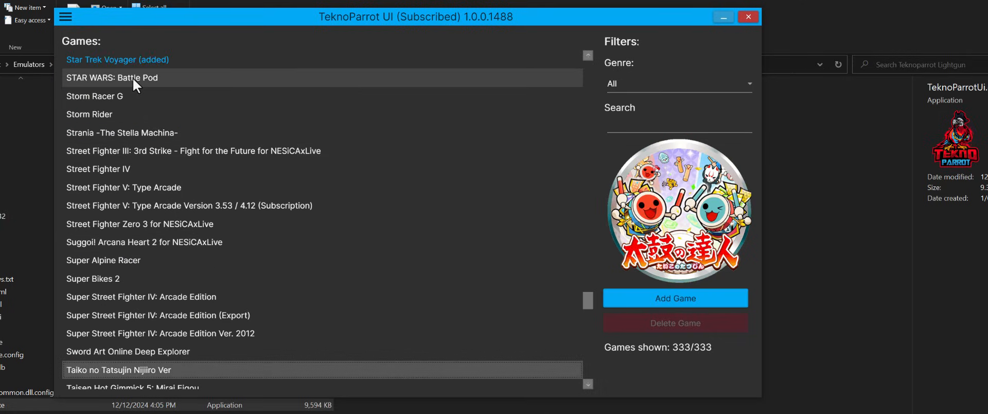
scroll("down", 3)
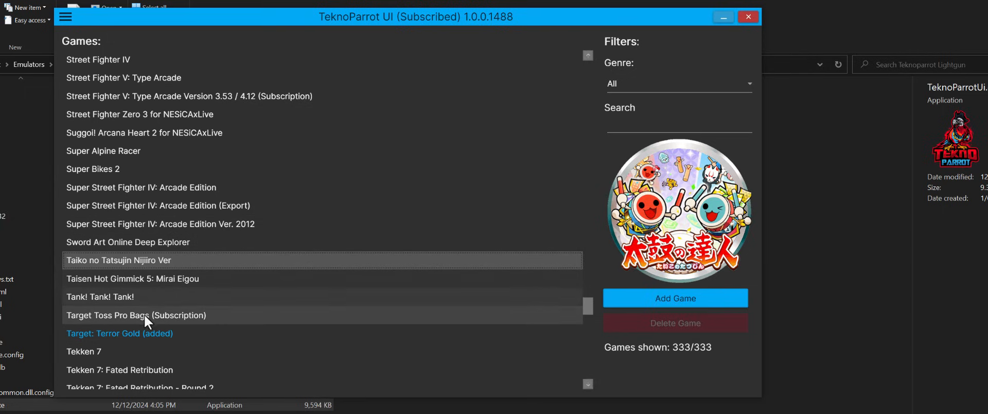
scroll("down", 3)
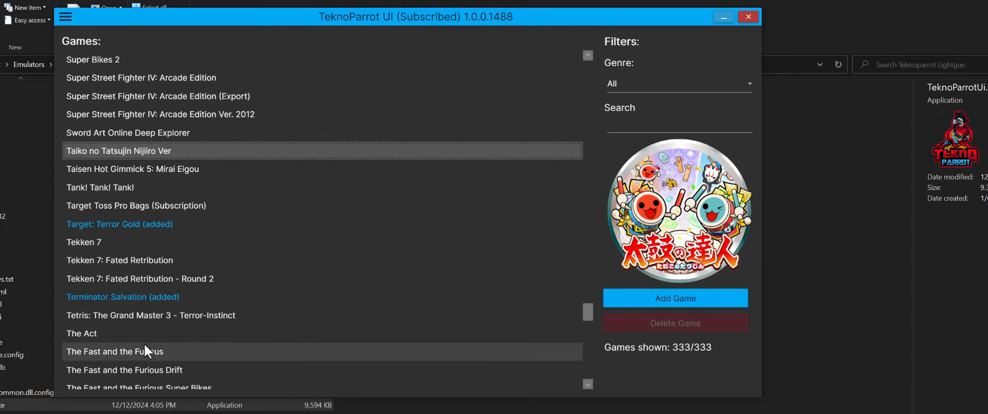
scroll("down", 3)
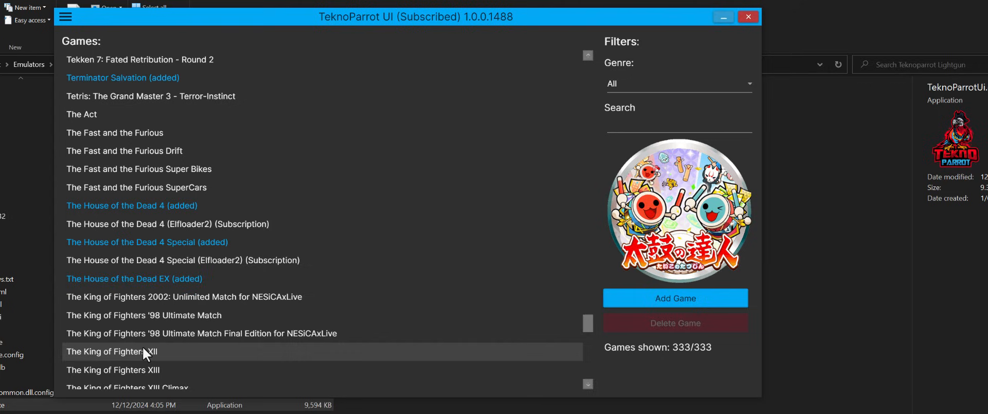
scroll("down", 3)
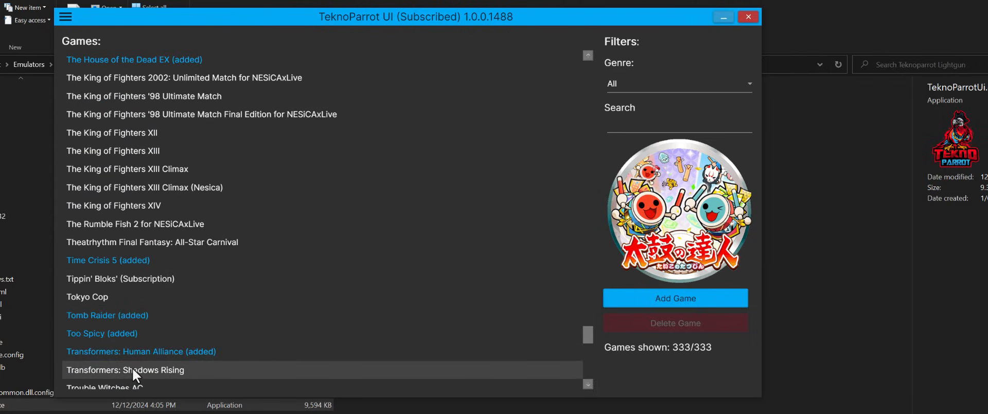
left_click(127, 369)
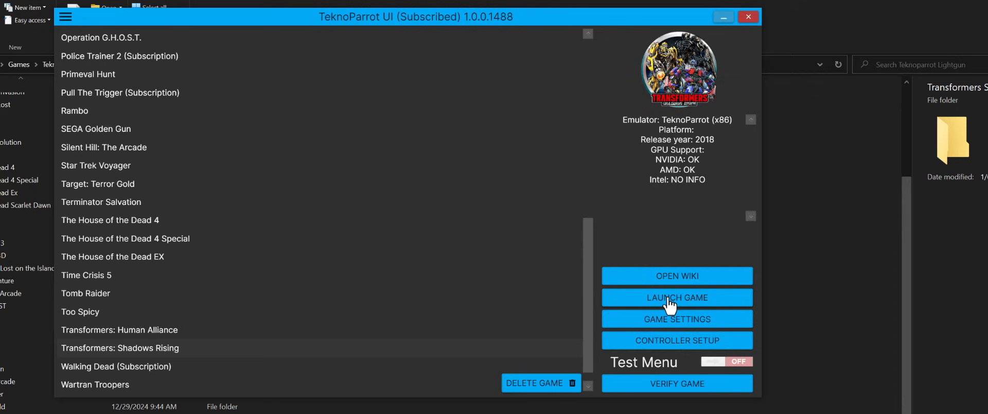
Set the game path to Sega\Transformers2\Transformers2.exe, enable Windowed and save settings.
left_click(677, 318)
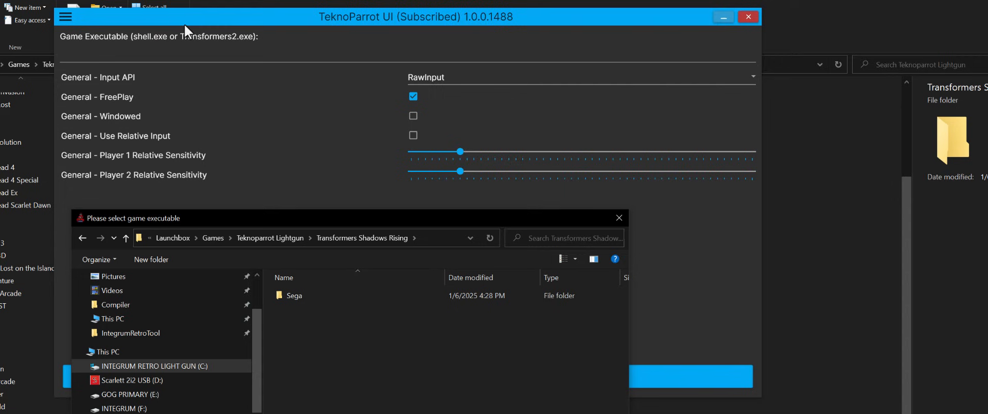
mouse_move(175, 47)
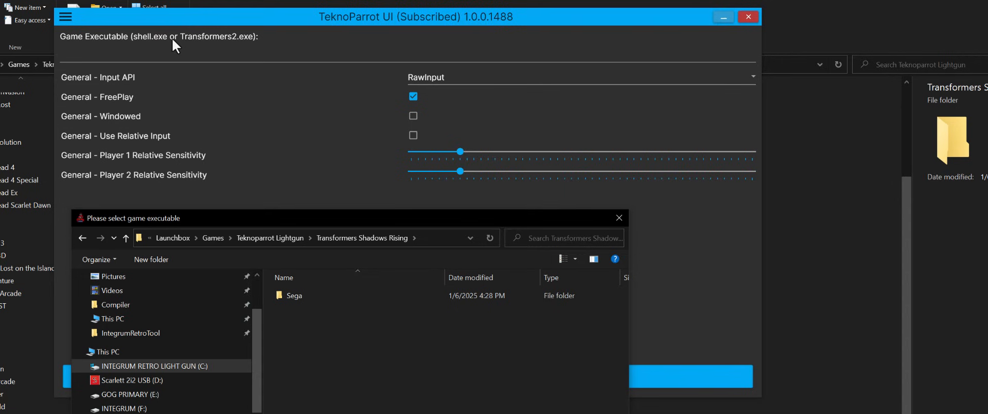
left_click(293, 296)
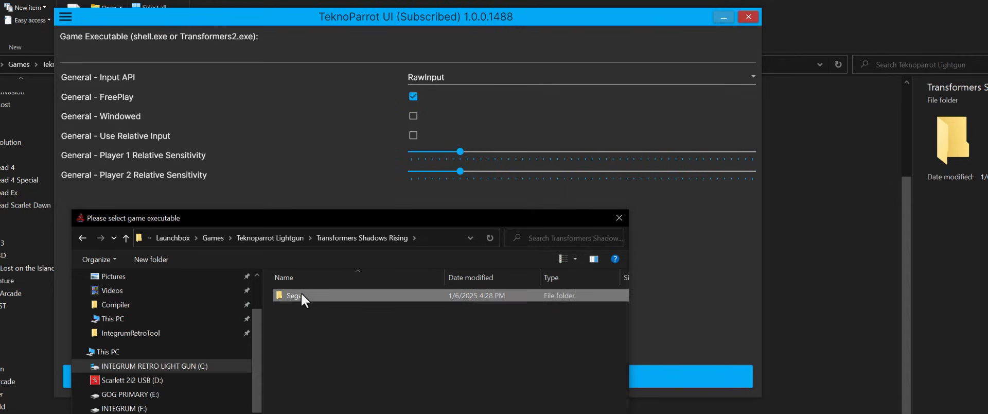
double_click(288, 295)
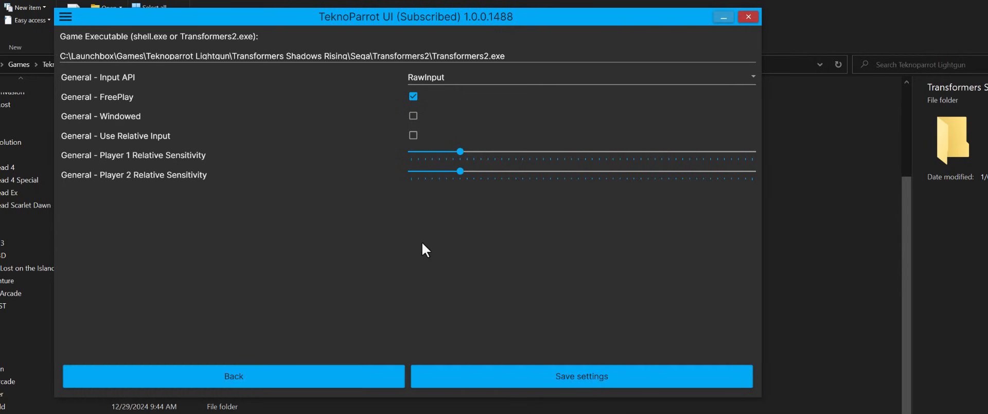
mouse_move(430, 94)
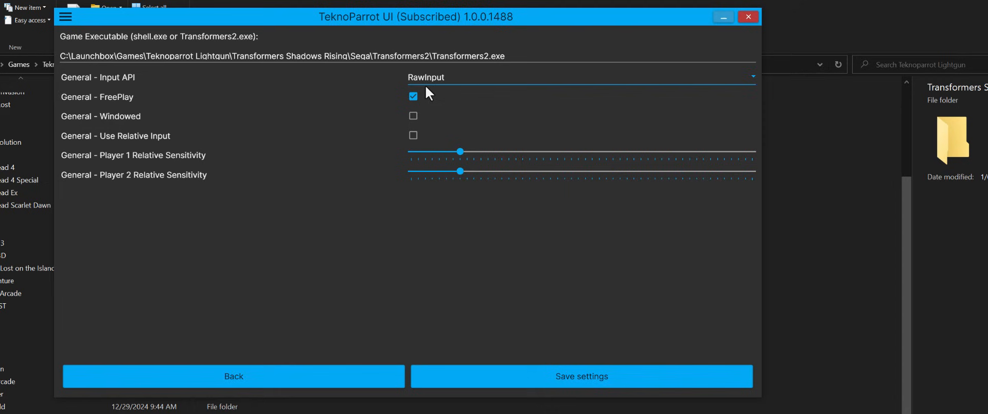
left_click(413, 115)
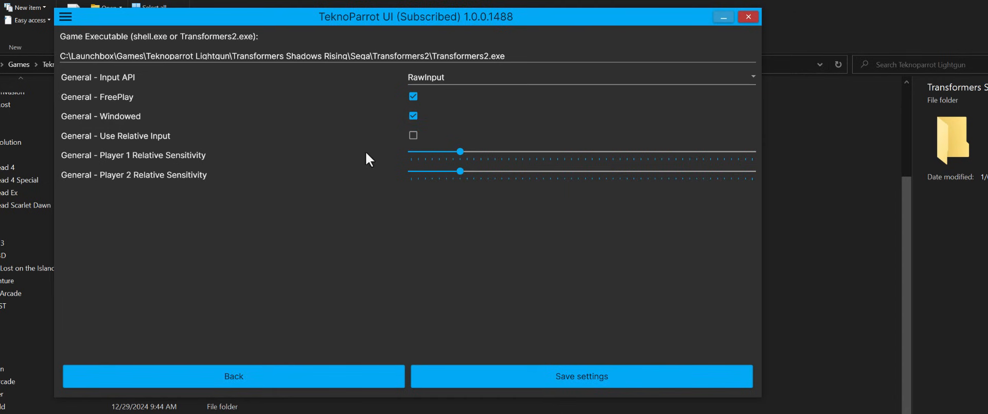
left_click(580, 375)
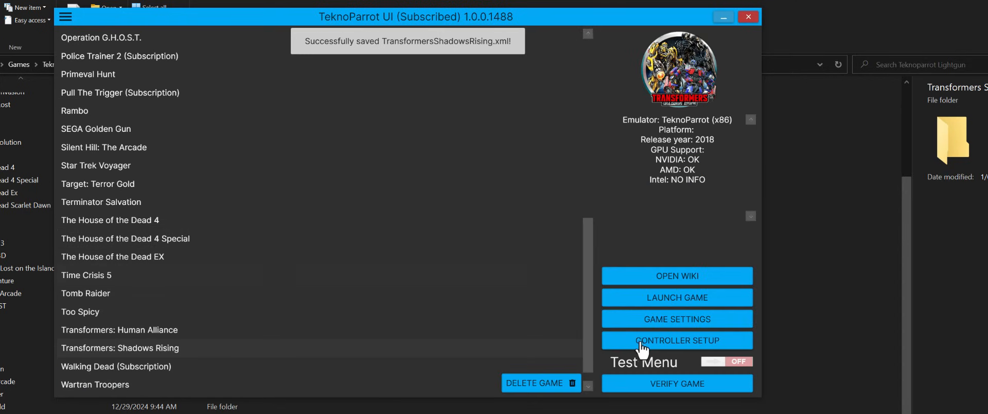
Assign Razer DeathAdder as Player 1 light gun, bind Credit to a keyboard key, and save.
left_click(677, 339)
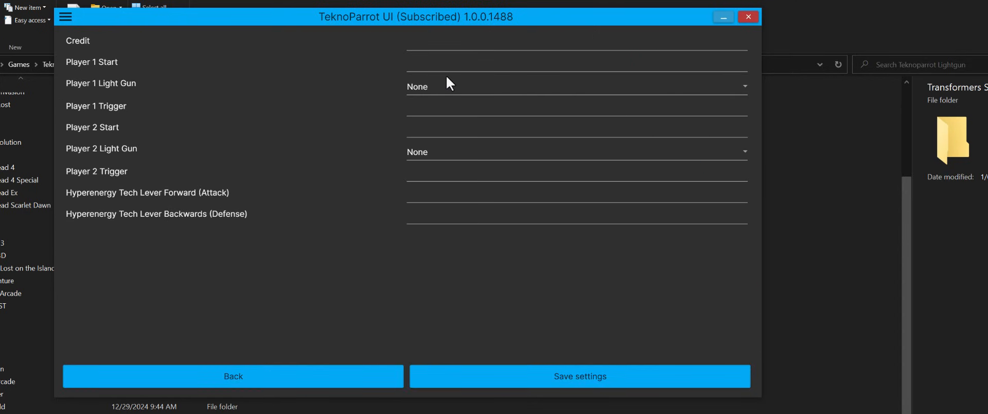
mouse_move(449, 61)
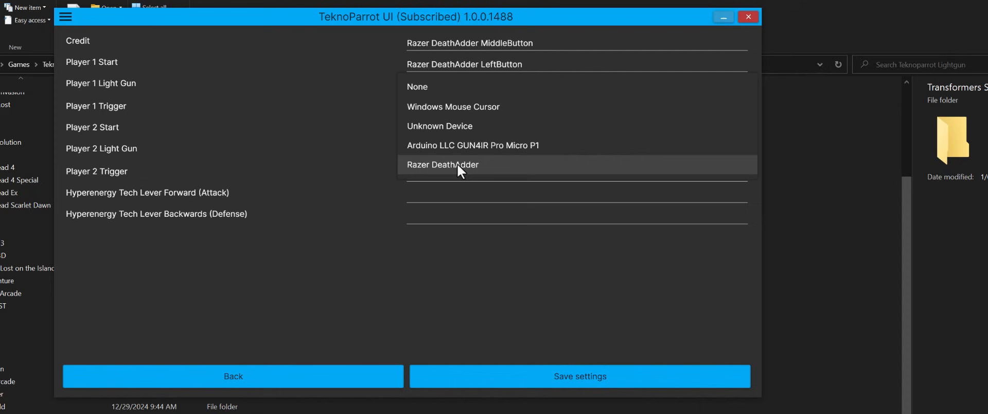
left_click(442, 165)
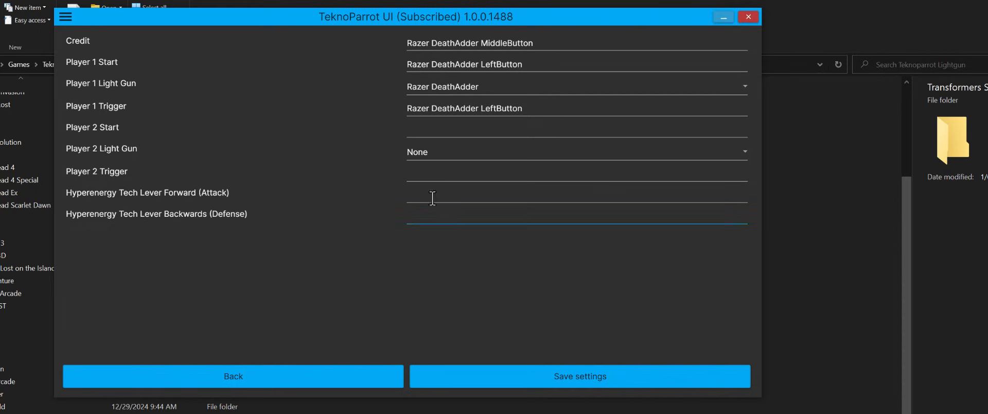
mouse_move(310, 206)
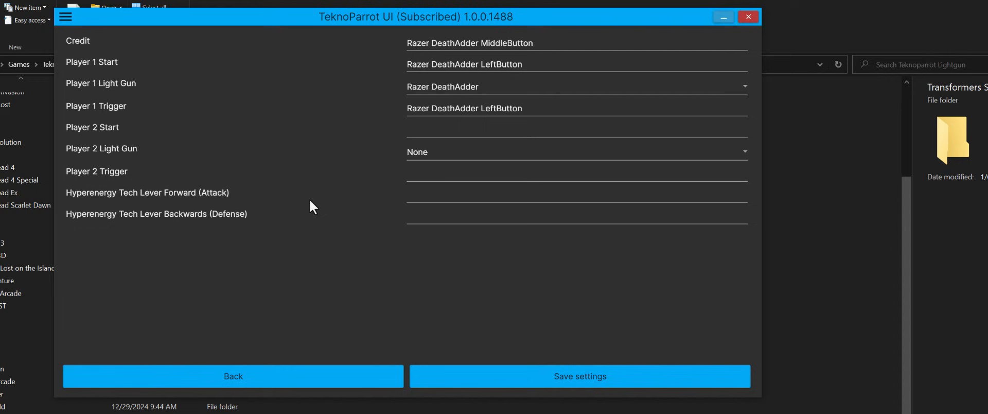
mouse_move(384, 210)
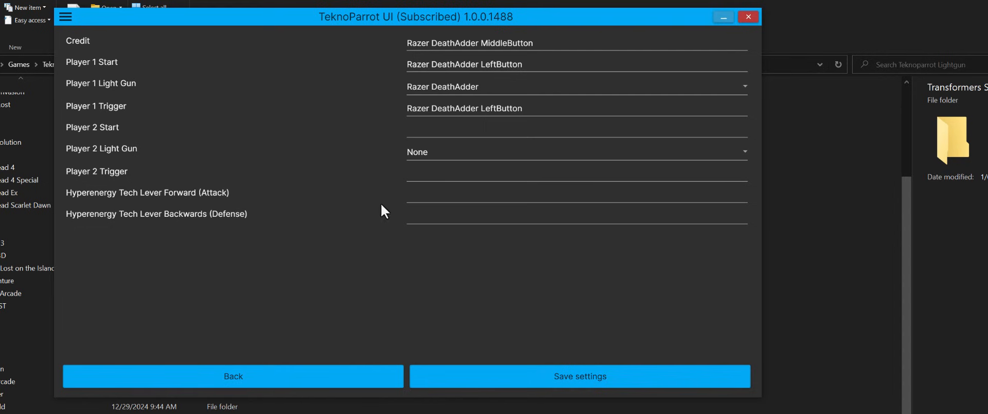
left_click(577, 202)
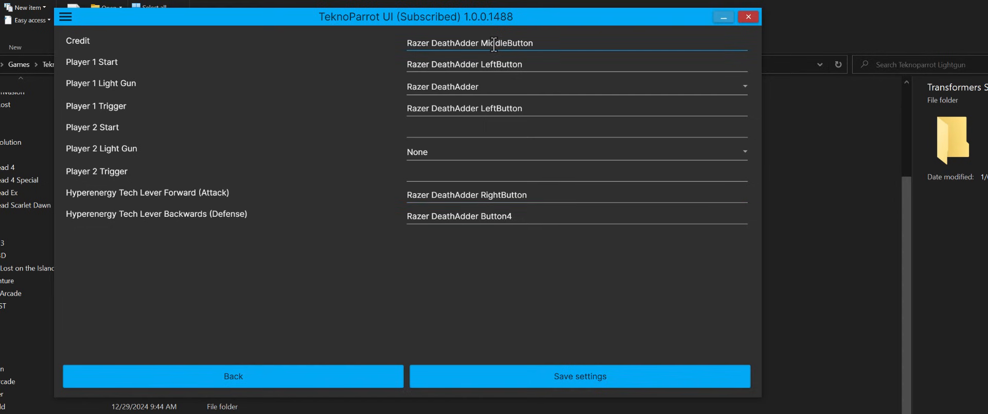
left_click(490, 42)
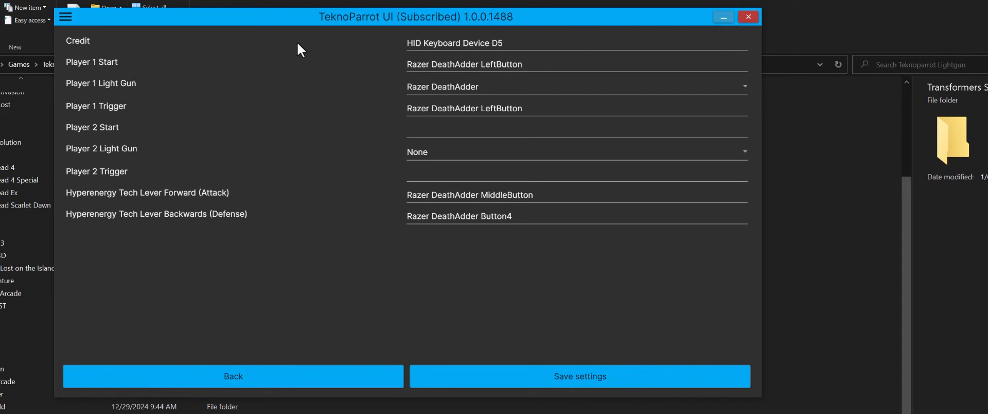
mouse_move(308, 61)
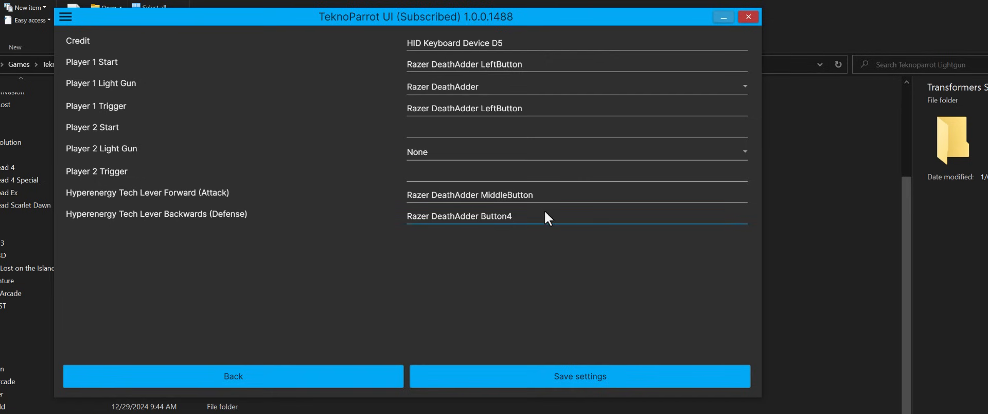
mouse_move(564, 355)
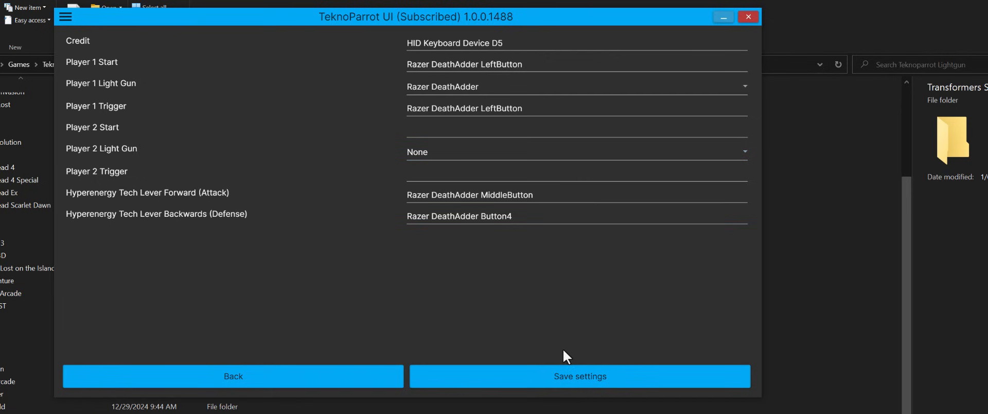
mouse_move(498, 349)
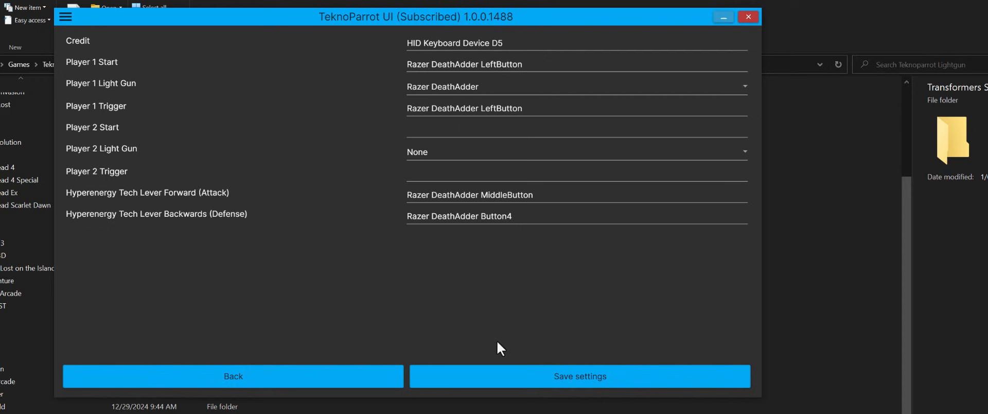
mouse_move(511, 220)
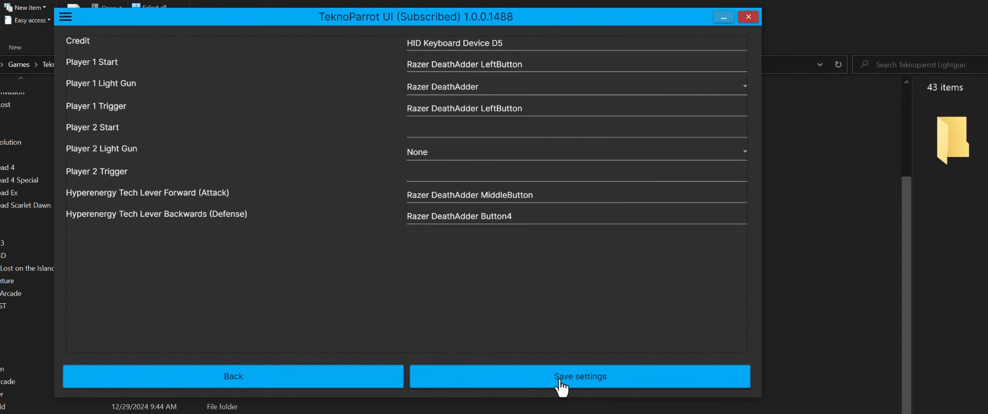
left_click(580, 375)
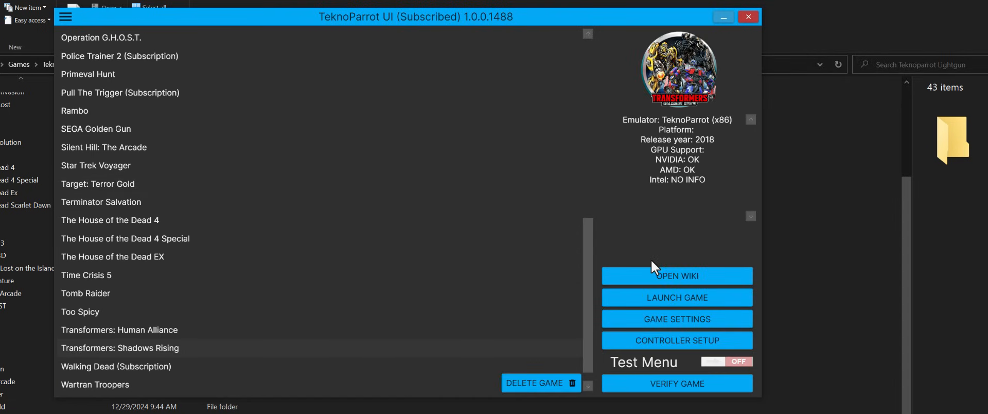
mouse_move(671, 330)
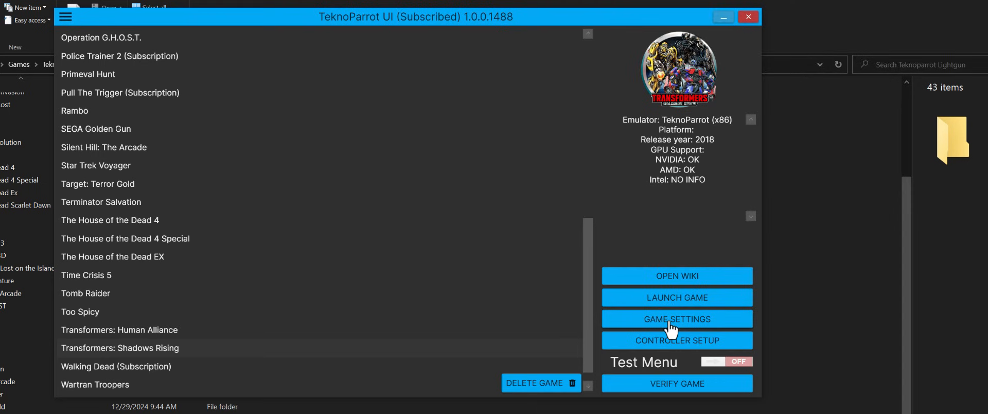
left_click(678, 297)
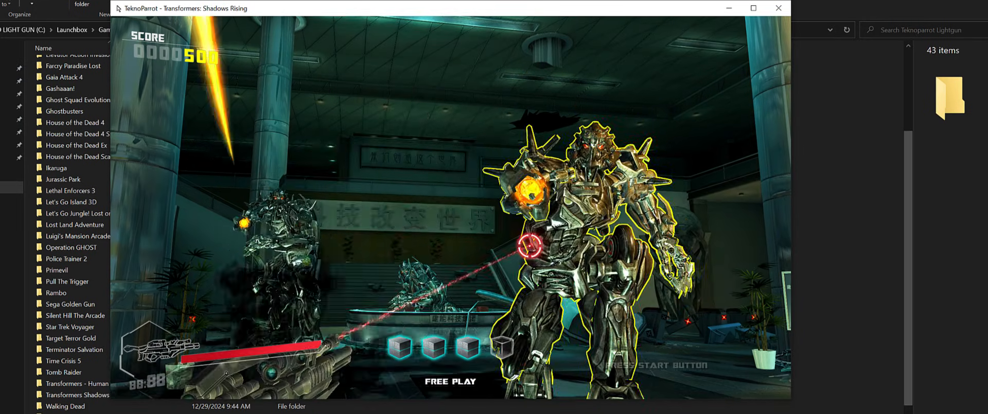
left_click(550, 296)
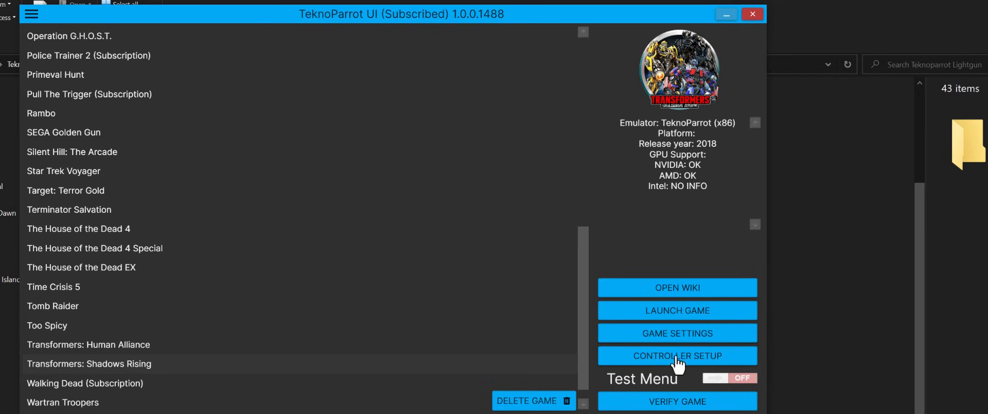
Set Player 2 light gun to Razer DeathAdder and rebind lever forward to RightButton.
left_click(677, 355)
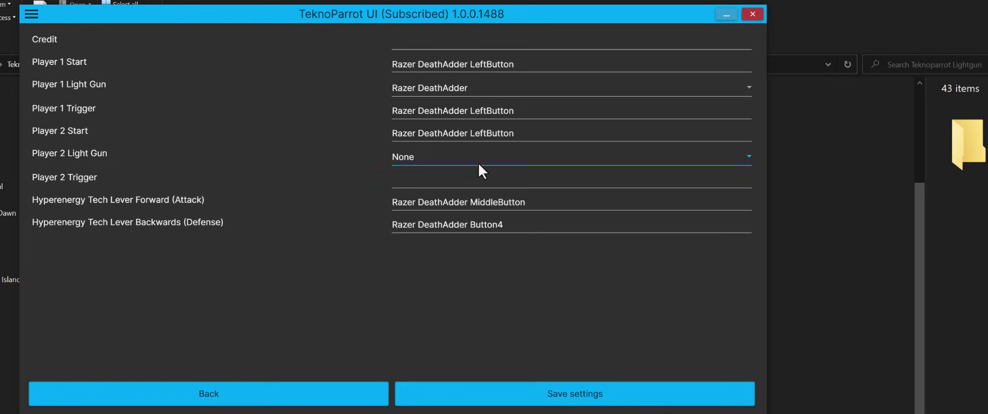
left_click(570, 157)
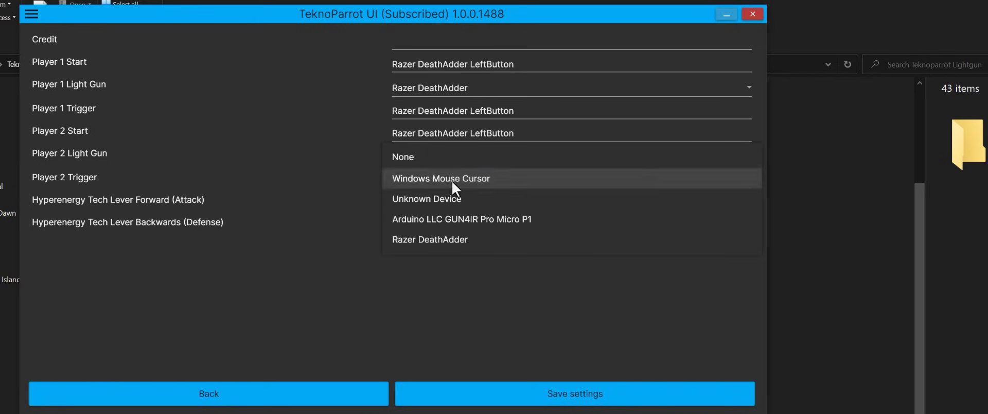
left_click(441, 178)
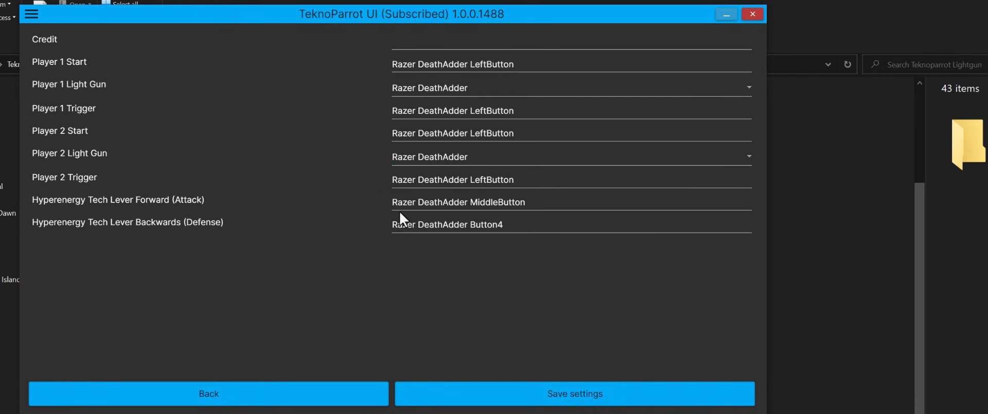
mouse_move(129, 233)
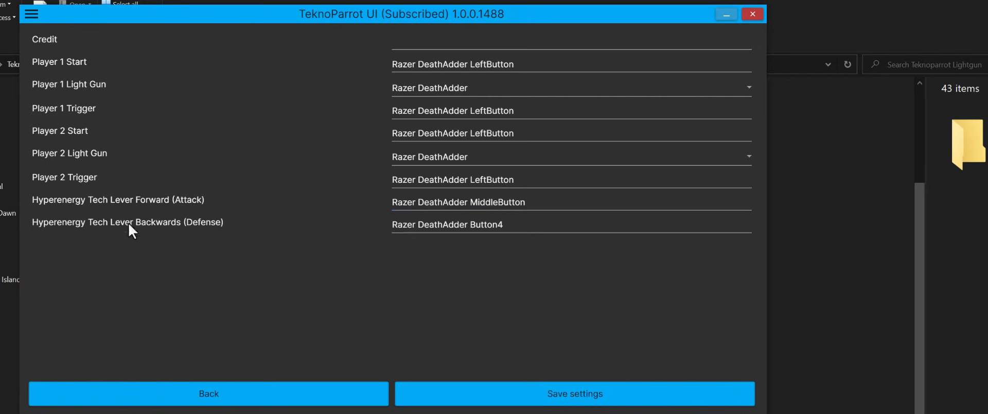
mouse_move(261, 215)
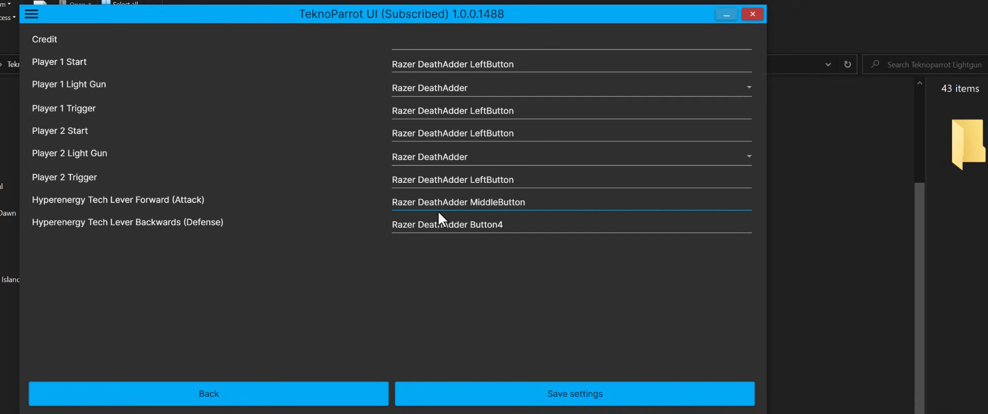
left_click(444, 224)
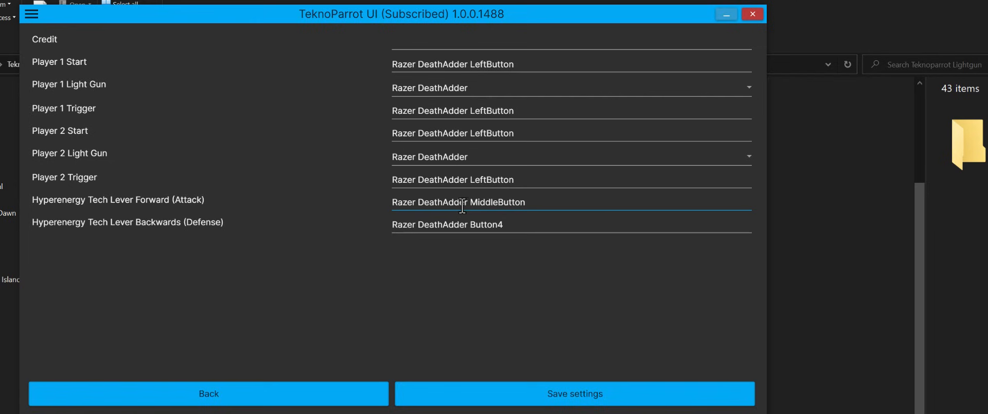
mouse_move(465, 206)
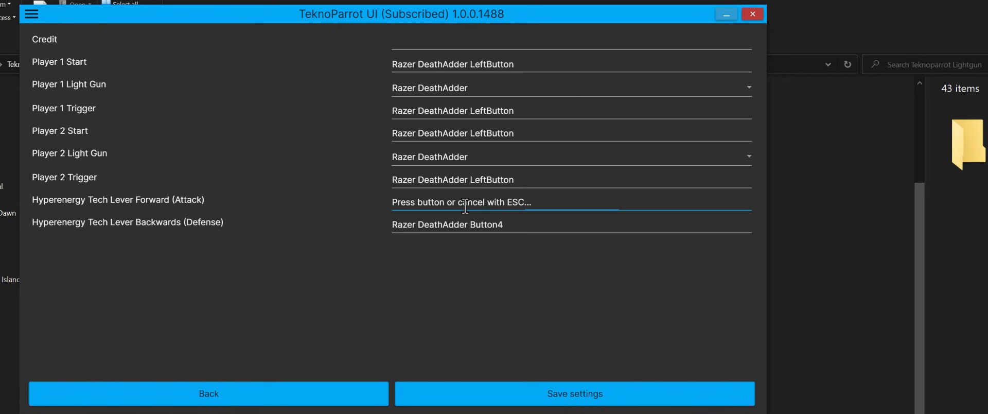
left_click(465, 202)
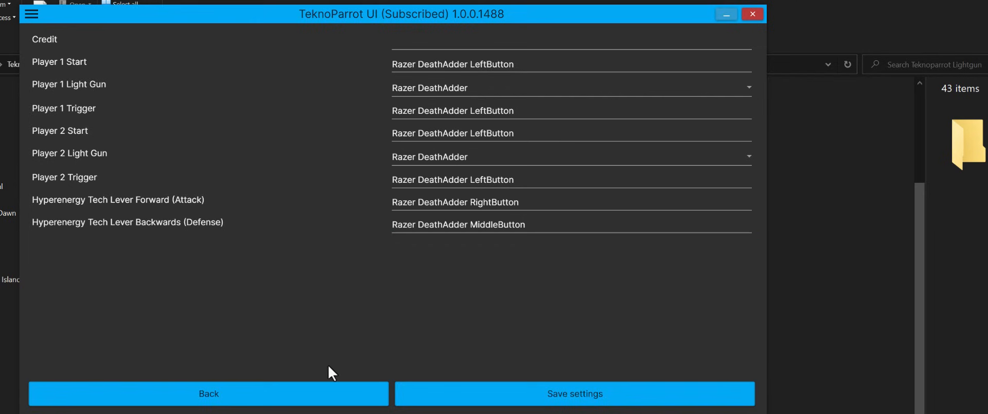
mouse_move(537, 407)
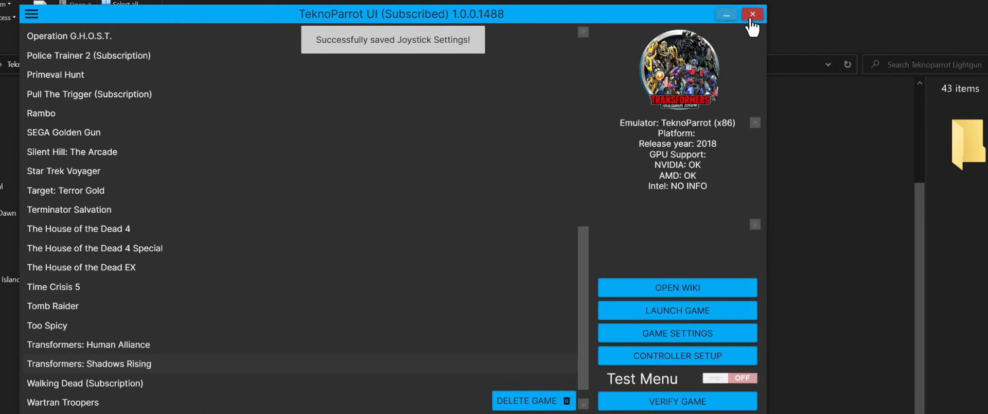
Close TeknoParrot and open UserProfiles\TransformersShadowsRising.xml in Notepad++.
left_click(752, 13)
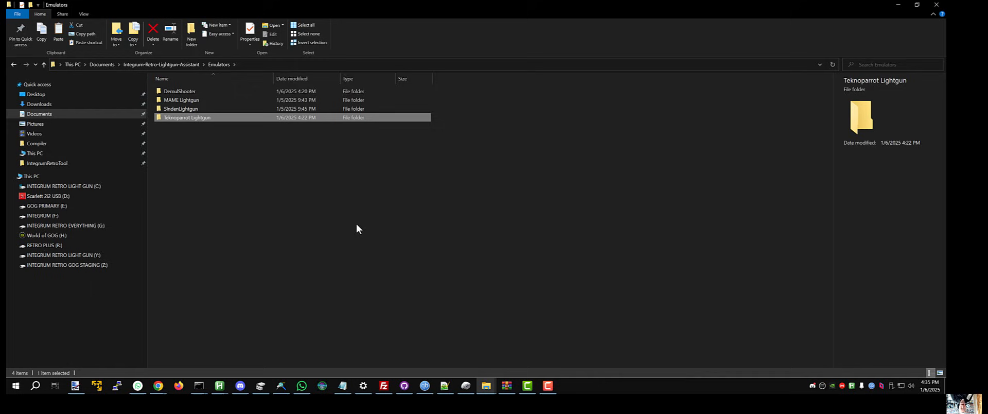
mouse_move(208, 124)
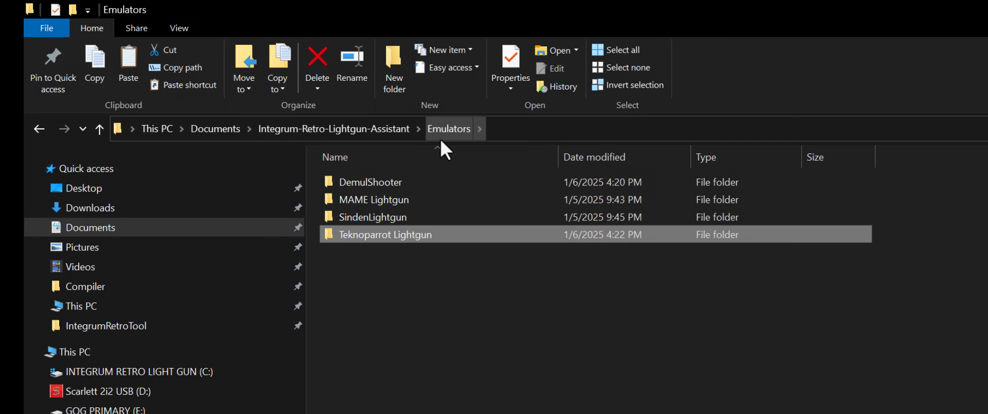
double_click(385, 234)
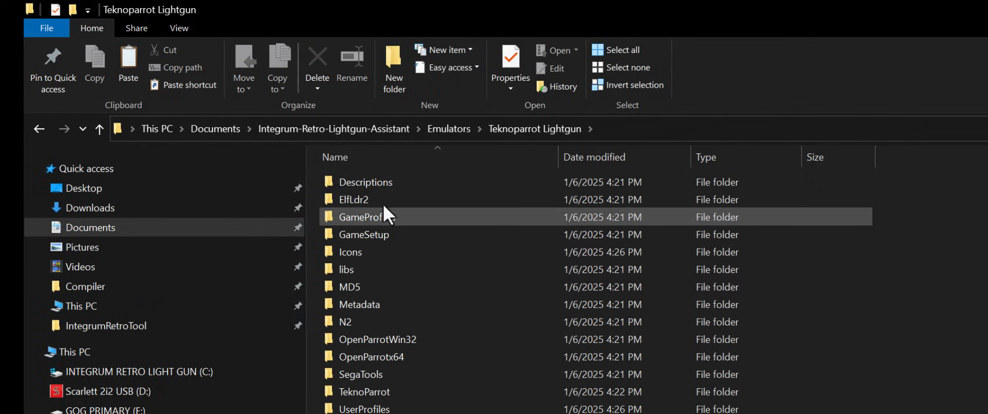
double_click(360, 408)
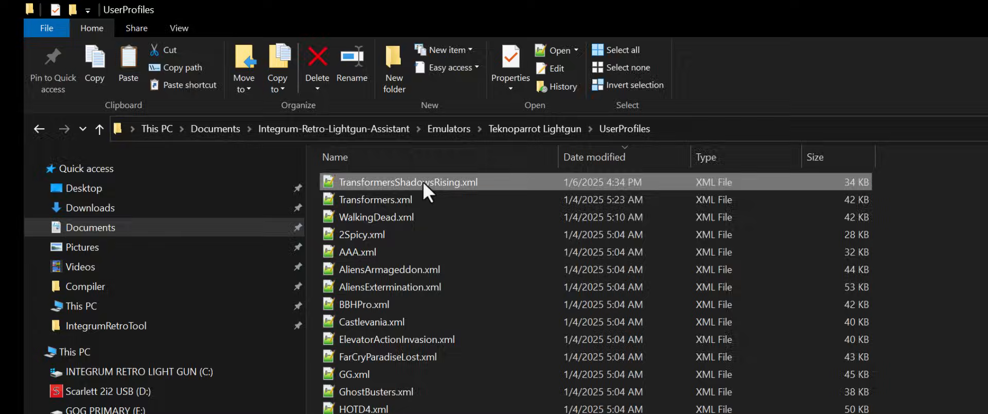
double_click(408, 182)
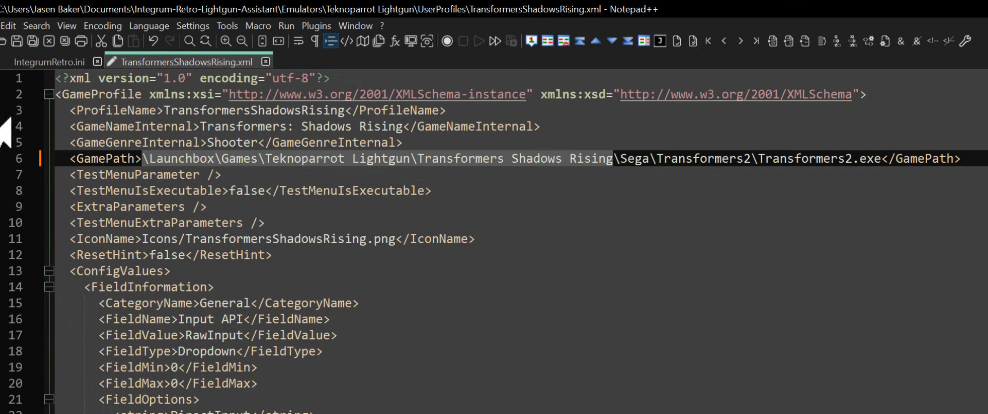
Swap the GamePath folder for ###TP_GAME_ROOT_DIR###, checking it against IntegrumRetro.ini.
left_click(49, 61)
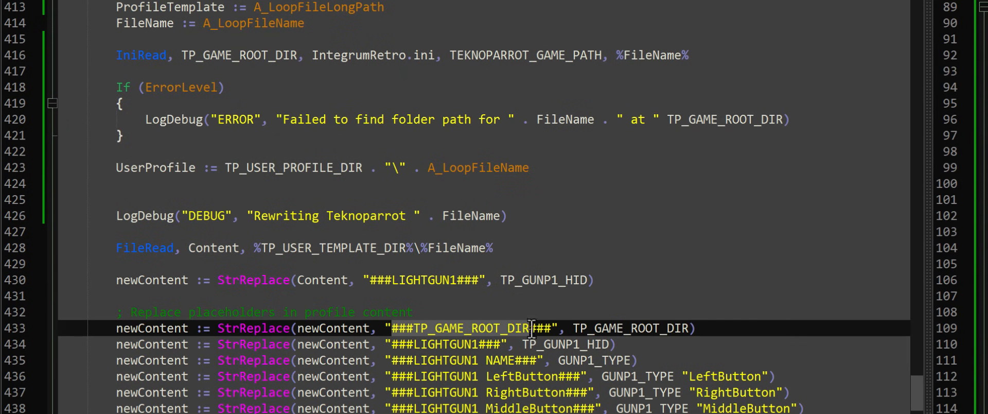
mouse_move(516, 349)
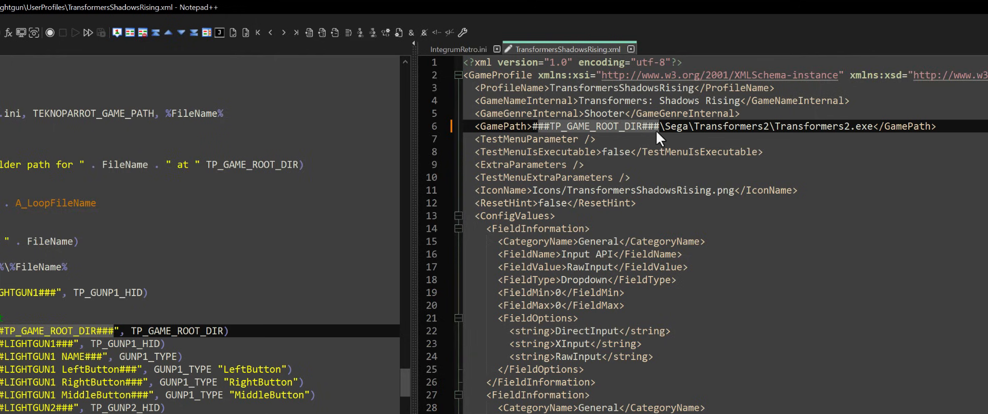
left_click(459, 50)
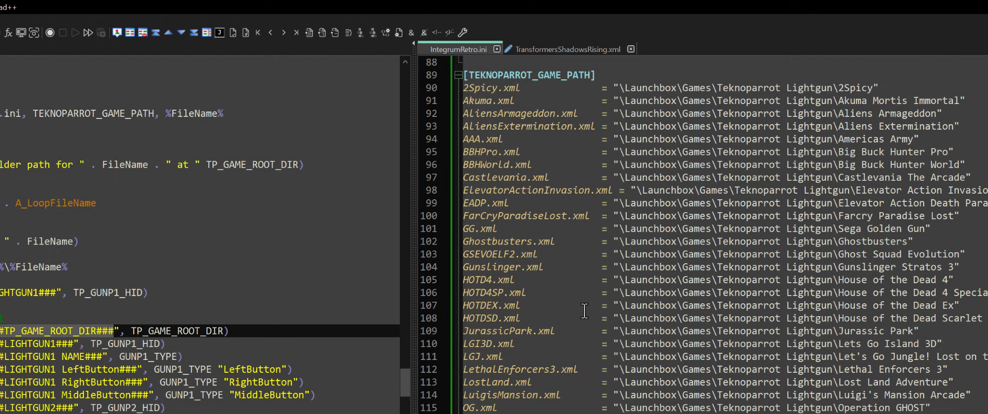
scroll("down", 3)
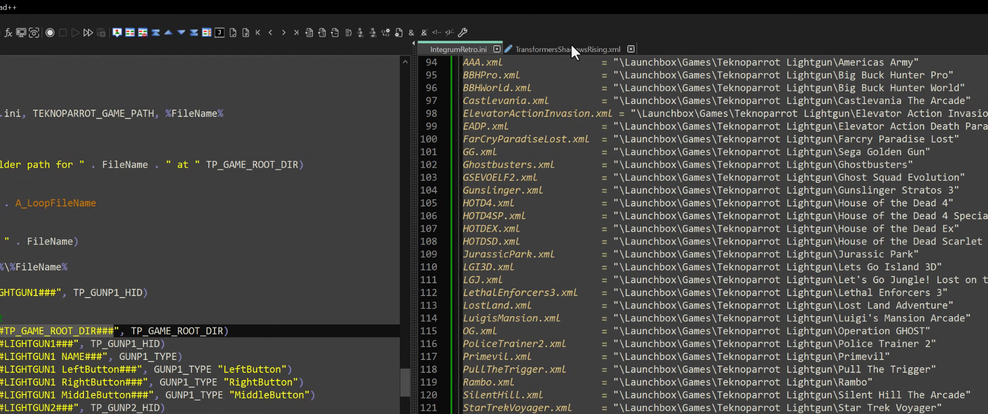
left_click(570, 49)
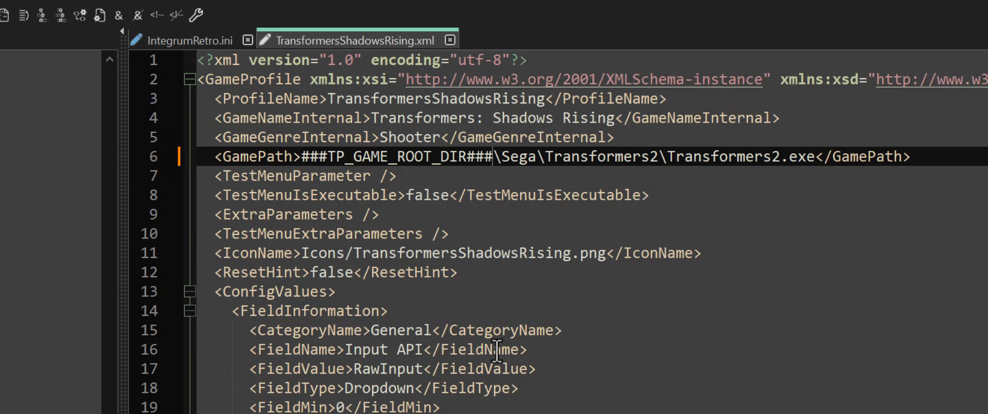
mouse_move(401, 391)
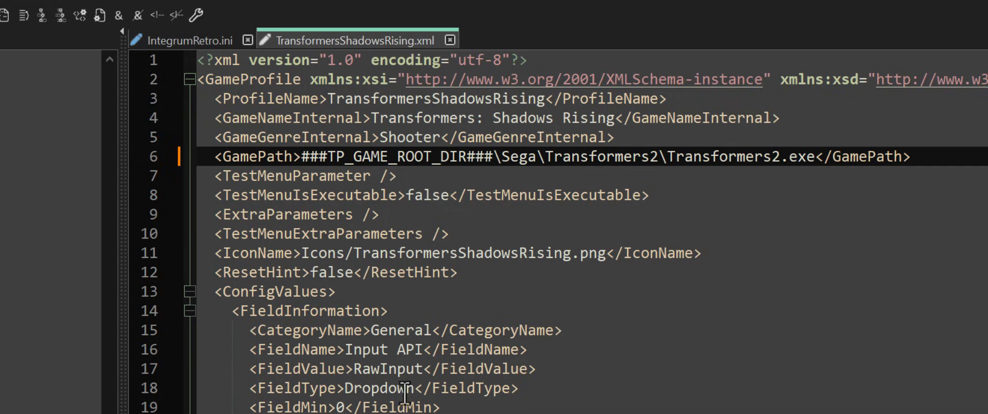
left_click(189, 39)
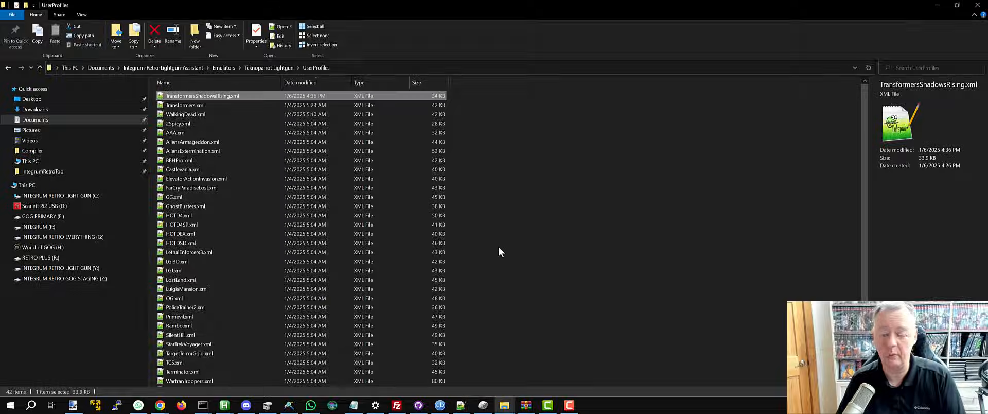
Launch TeknoParrotUi.exe from the Teknoparrot Lightgun folder.
left_click(224, 67)
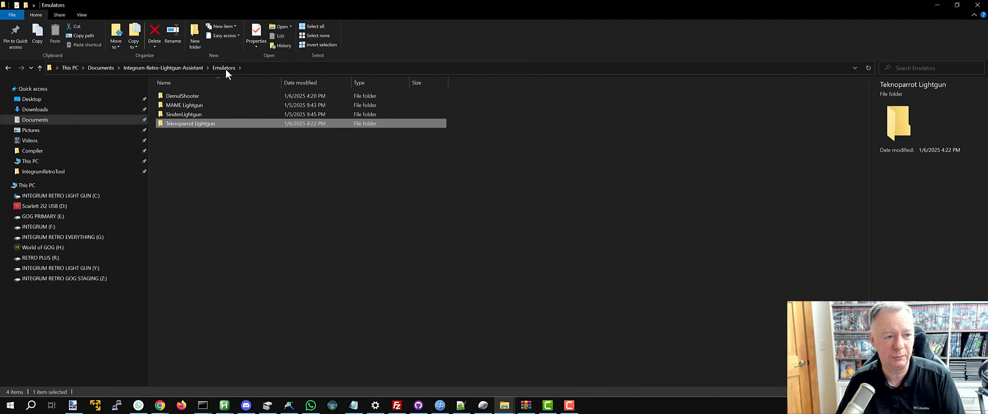
mouse_move(199, 132)
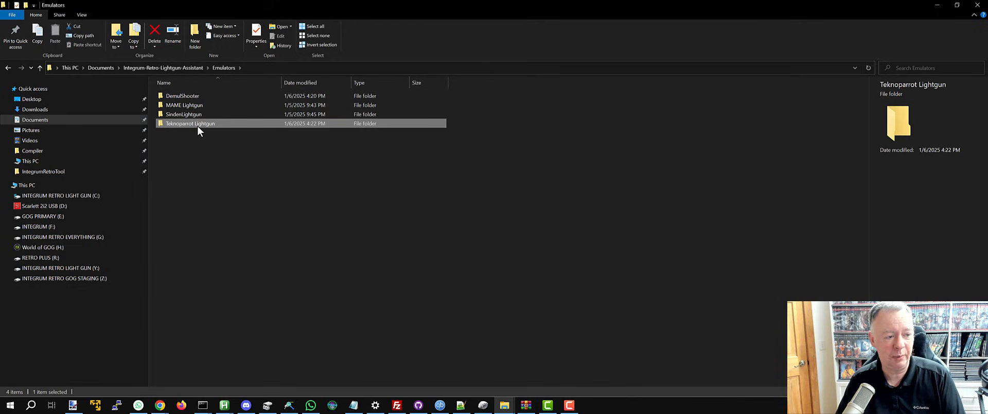
double_click(190, 122)
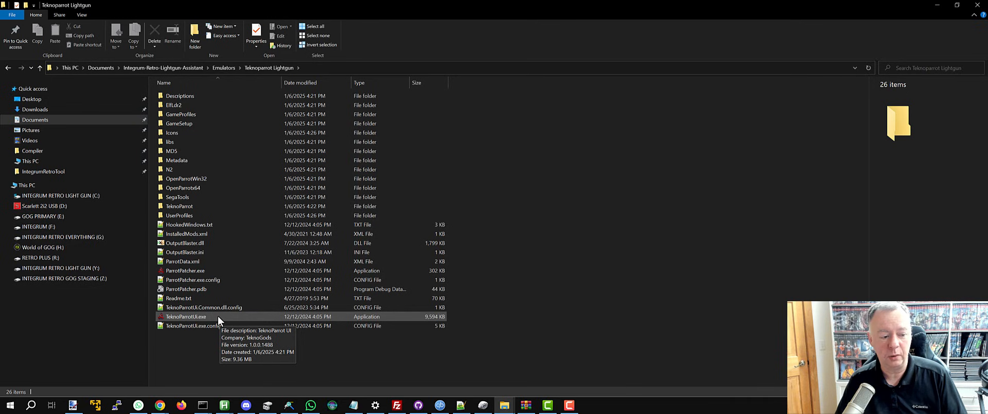
left_click(186, 316)
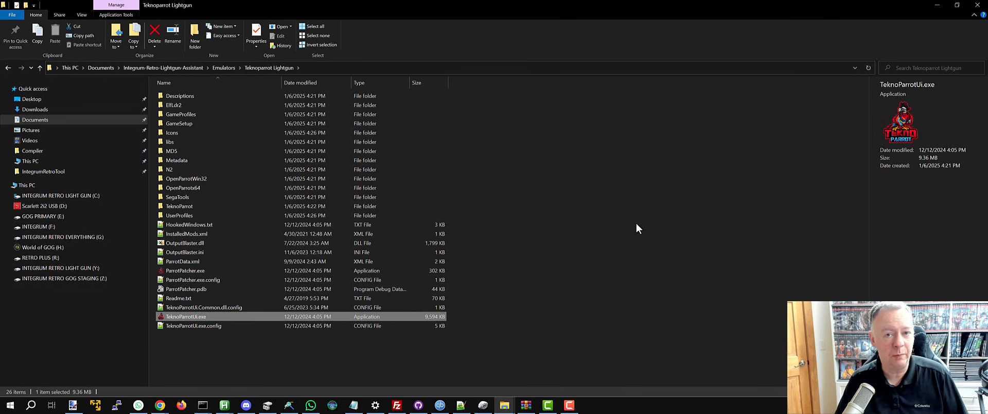
mouse_move(637, 232)
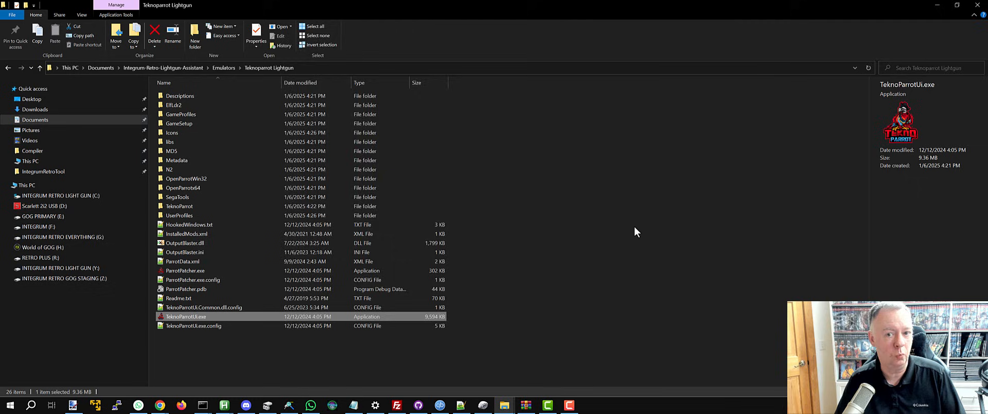
double_click(185, 315)
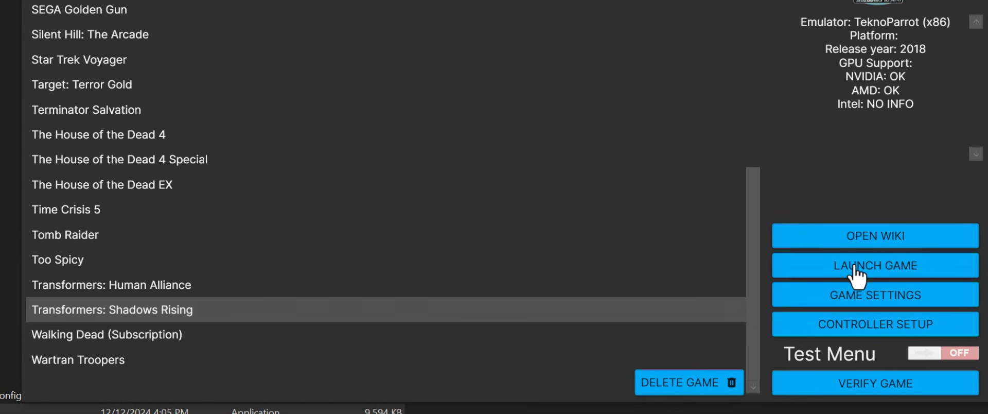
Launch Shadows Rising, acknowledge the missing Transformers2.exe error, and close TeknoParrot.
left_click(874, 265)
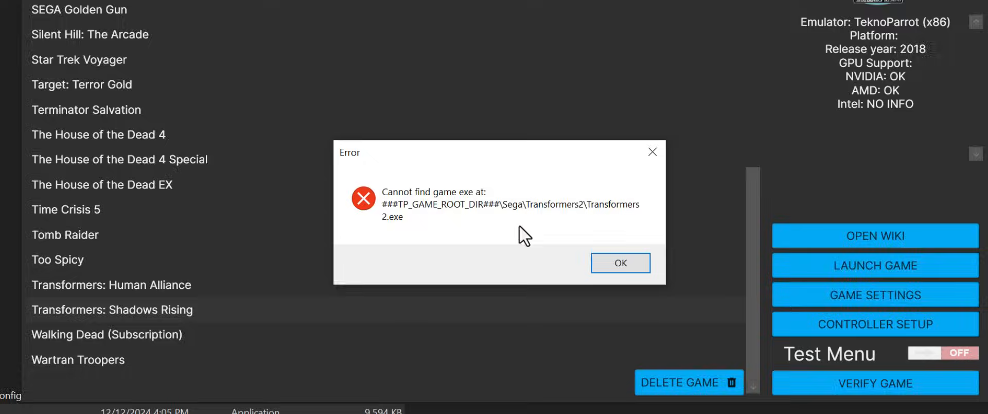
left_click(621, 262)
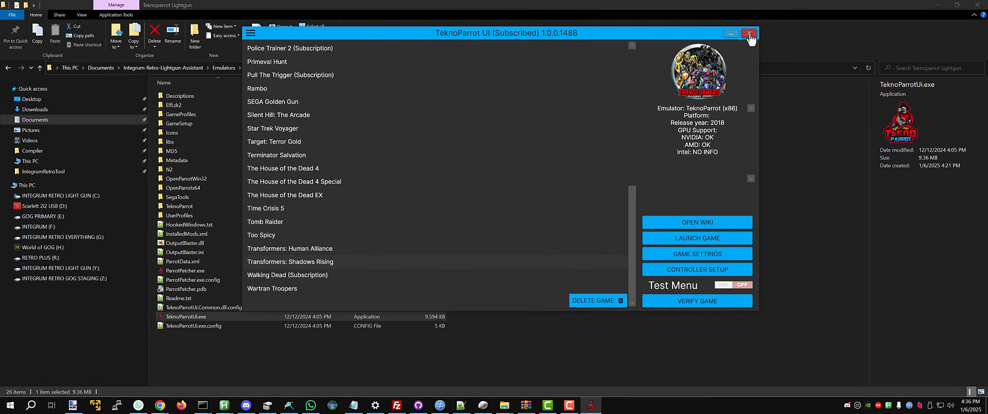
left_click(749, 33)
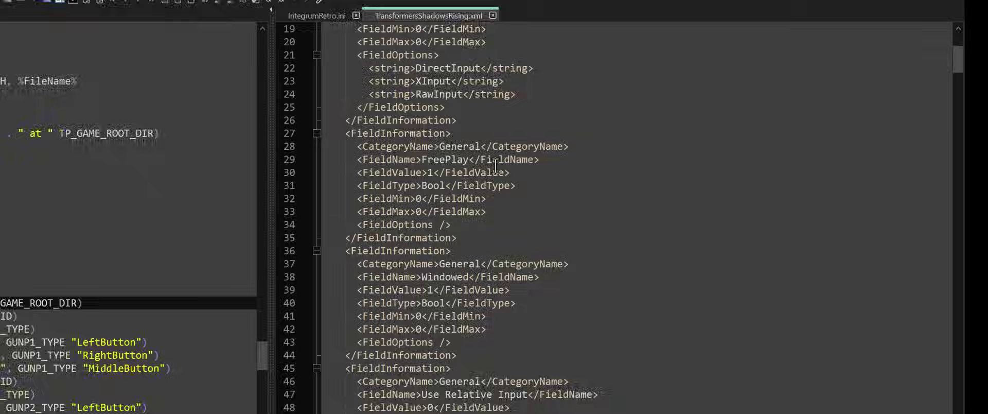
Set Player 1 Start's DevicePath to ###LIGHTGUN1### and both bind names to ###LIGHTGUN1 LeftButton###.
scroll("down", 3)
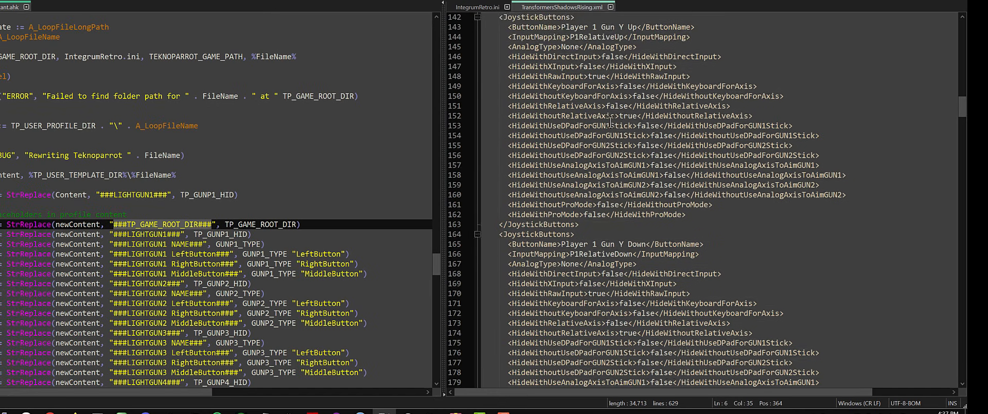
scroll("down", 3)
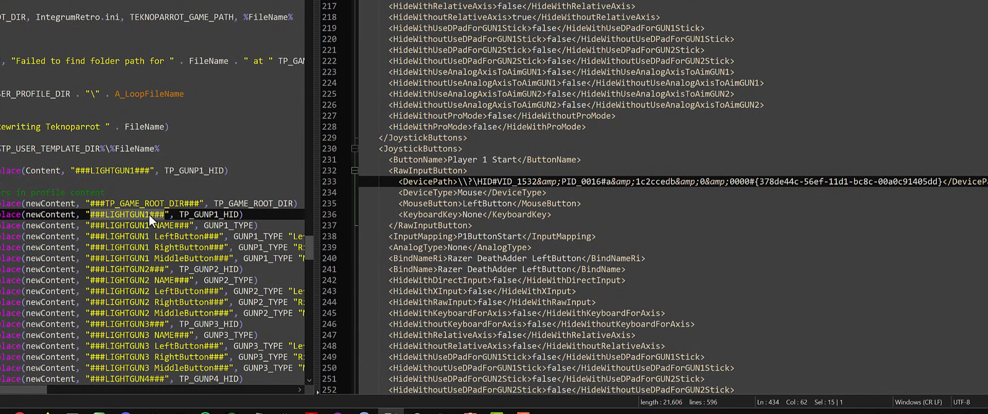
mouse_move(470, 155)
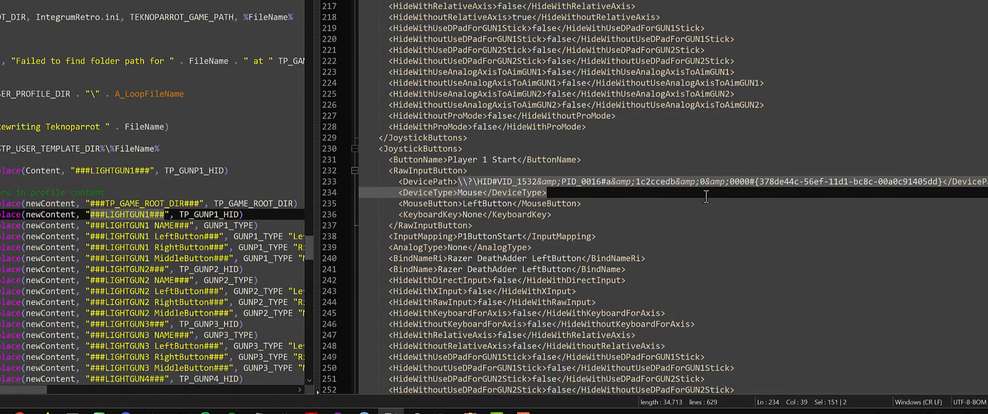
type("###LIGHTGUN1###</DevicePath>")
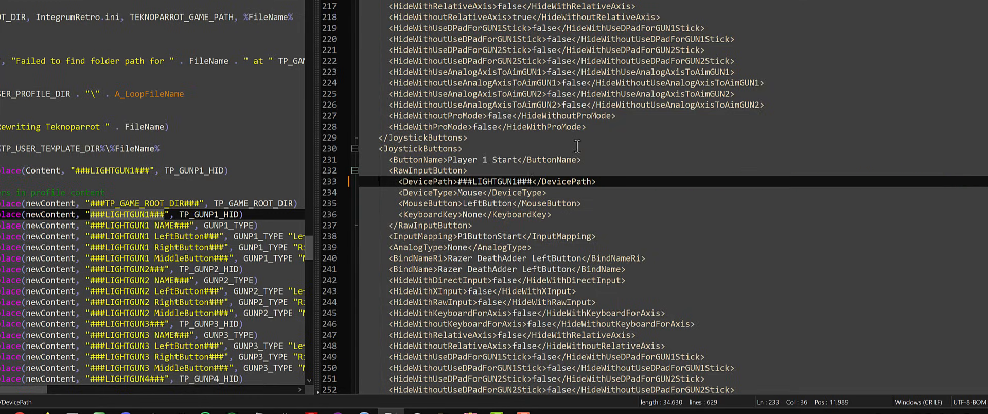
mouse_move(464, 195)
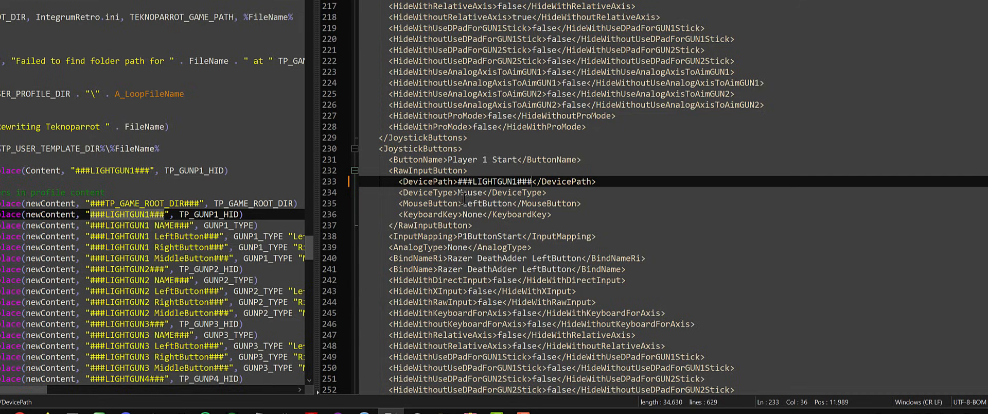
mouse_move(461, 240)
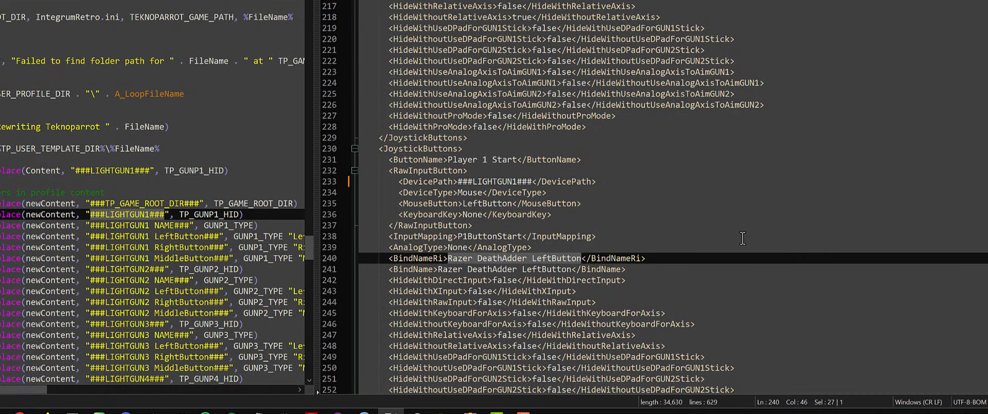
type("###LIGHTGUN1###")
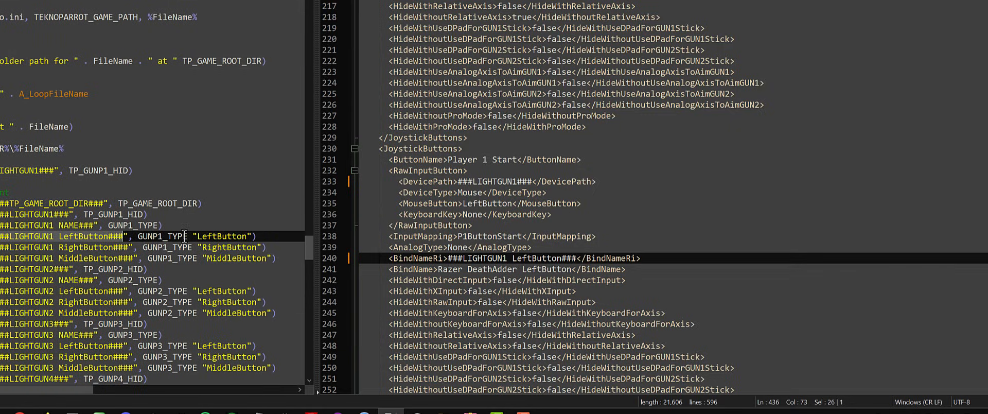
mouse_move(448, 274)
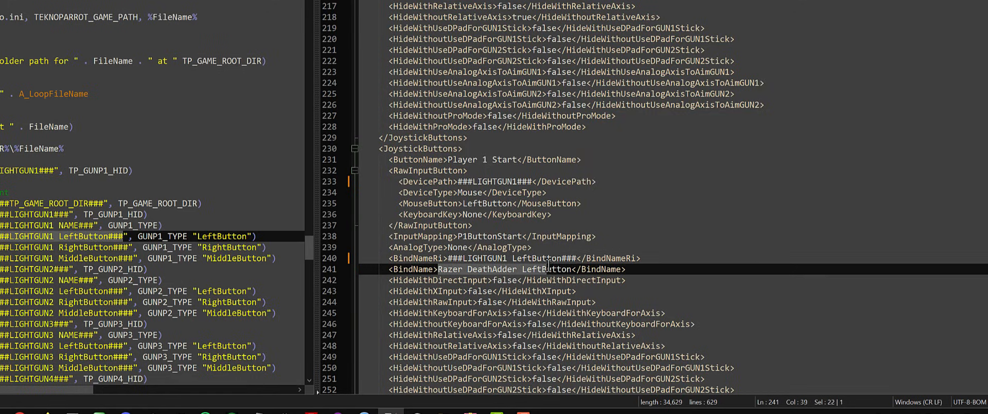
type("###LIGHTGUN1###")
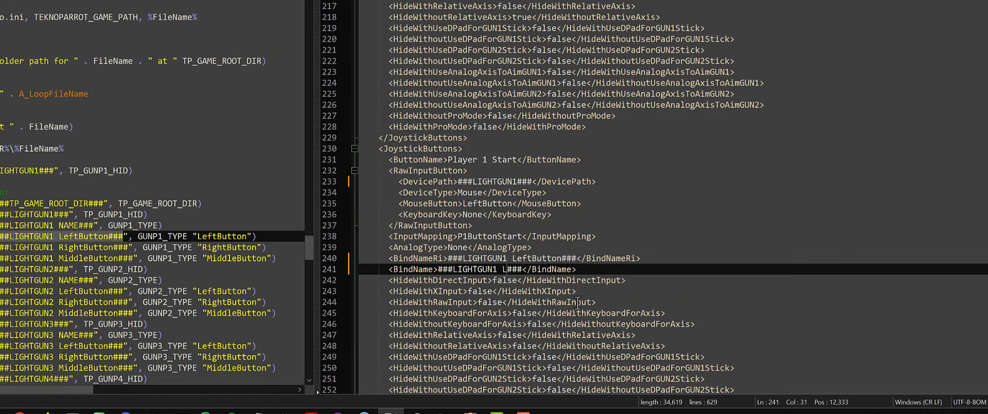
type("eftButton")
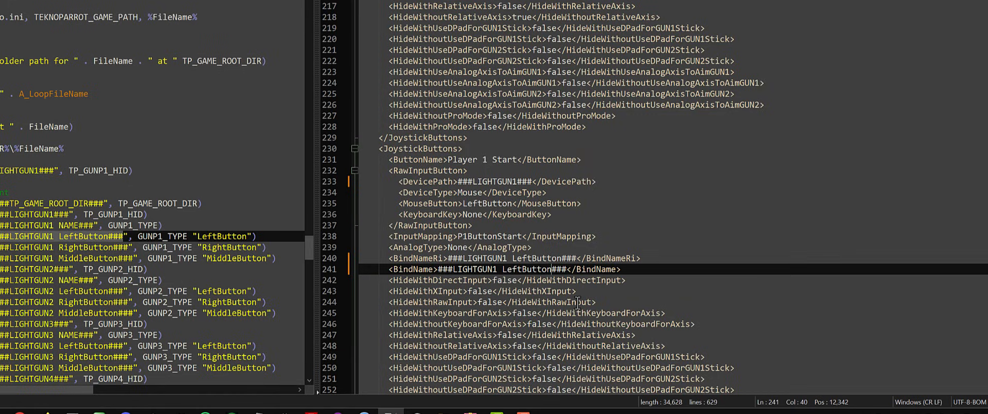
scroll("down", 3)
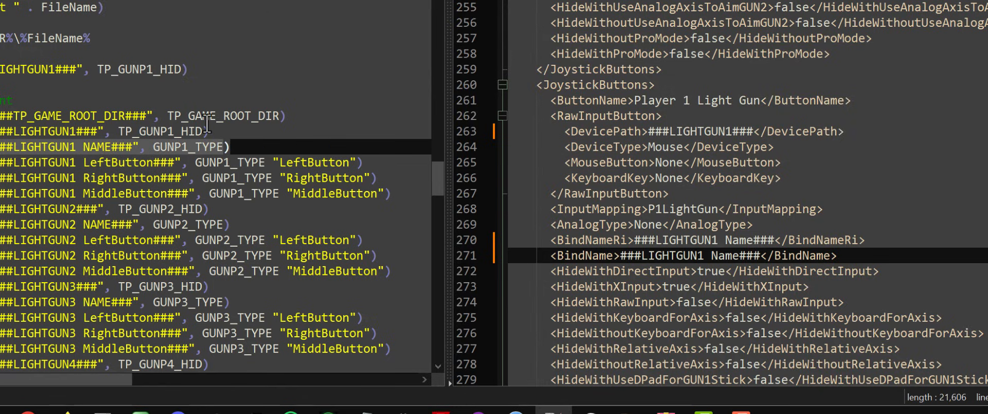
scroll("down", 3)
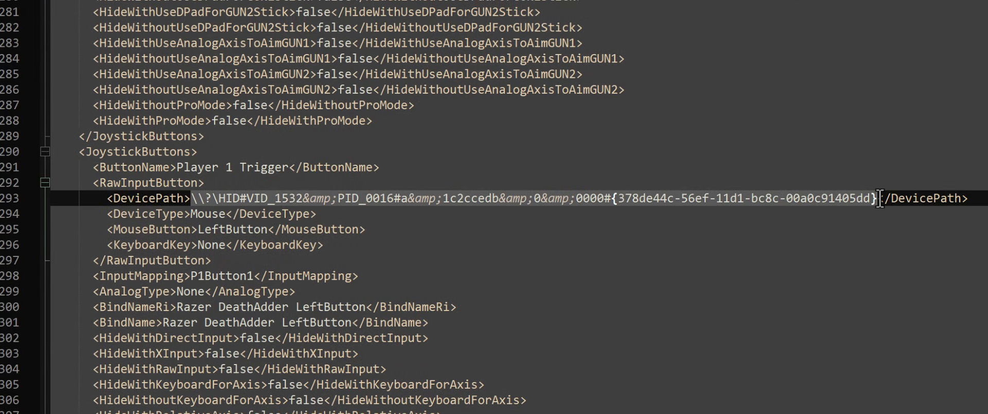
type("###LIGHTGUN1###</DevicePath>")
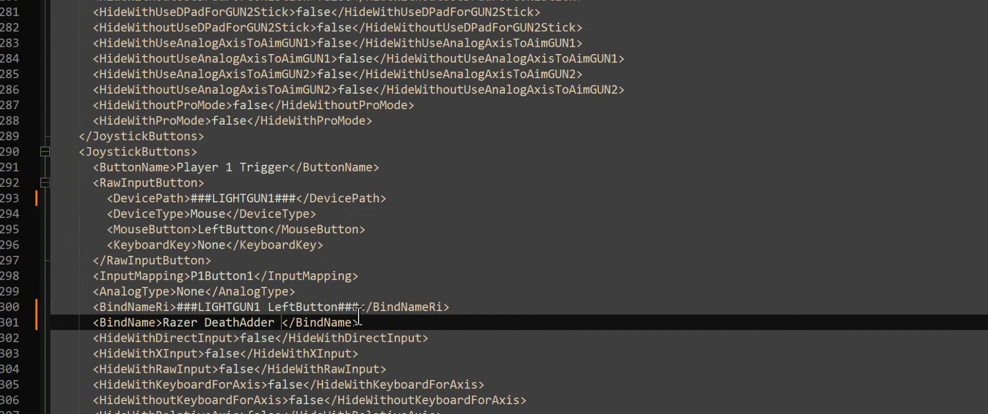
type("###LIGHTGUN1###")
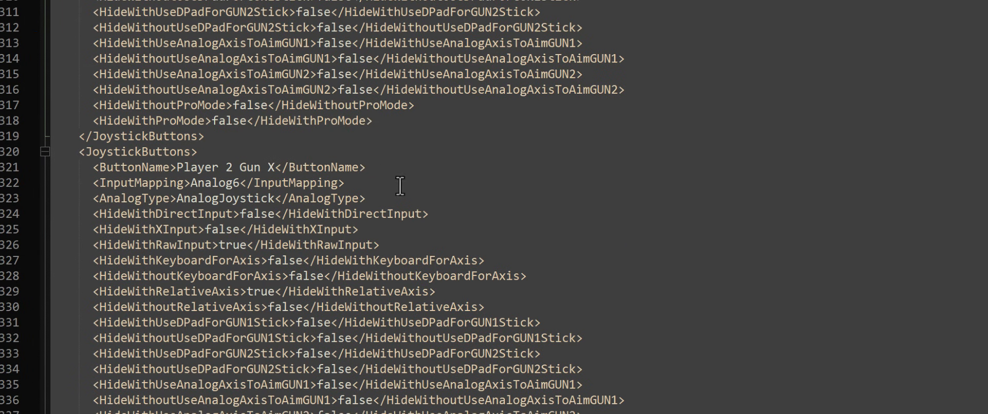
scroll("down", 3)
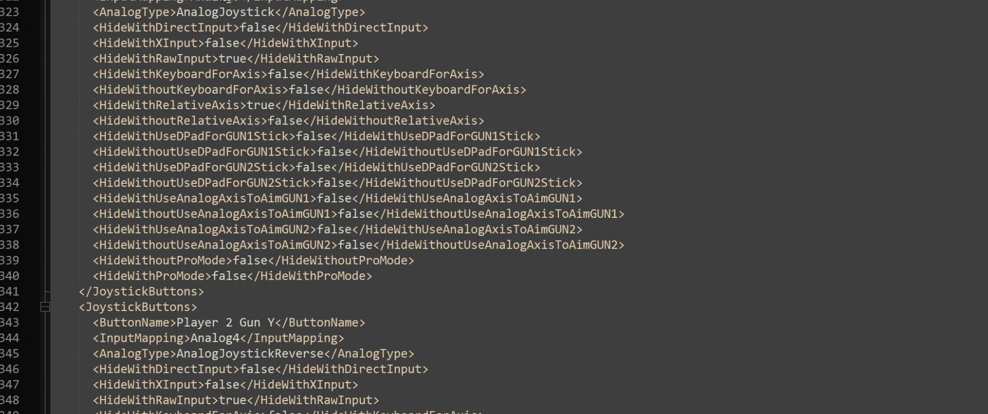
scroll("down", 3)
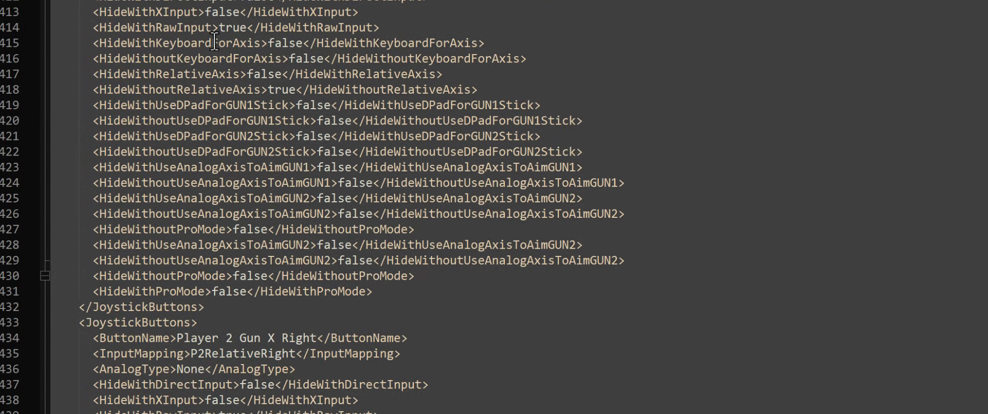
scroll("down", 3)
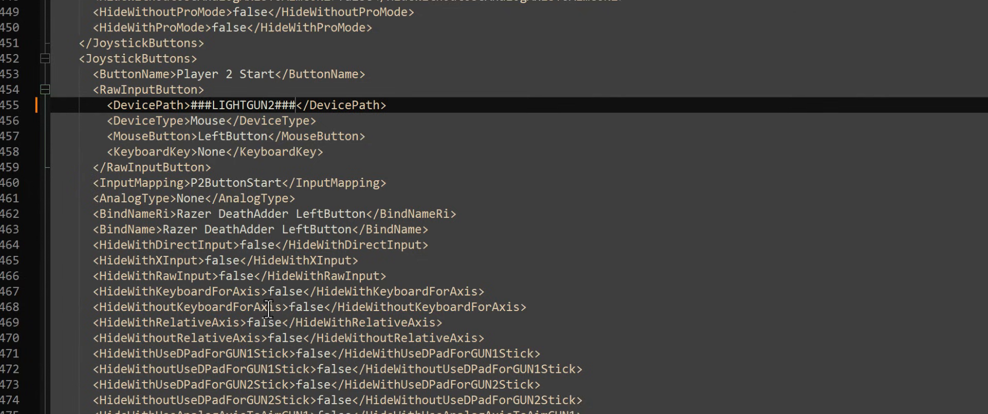
Replace Player 2 Start, Light Gun and Lever Forward entries with ###LIGHTGUN2### placeholders.
double_click(139, 104)
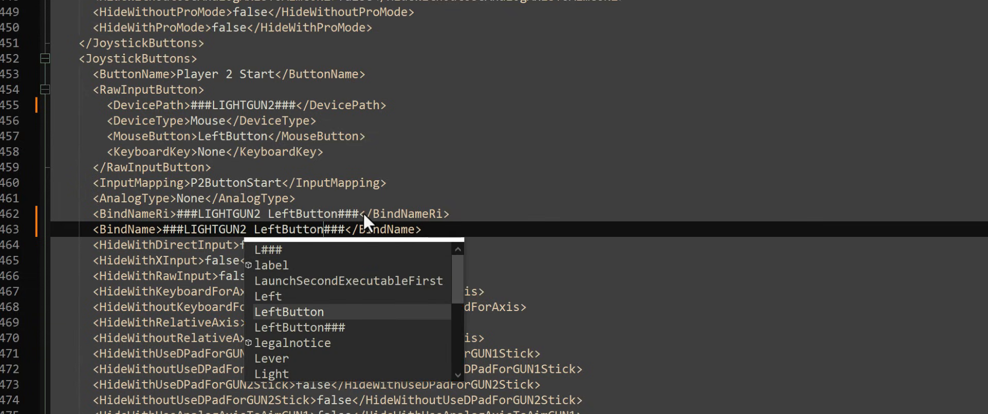
key("Escape")
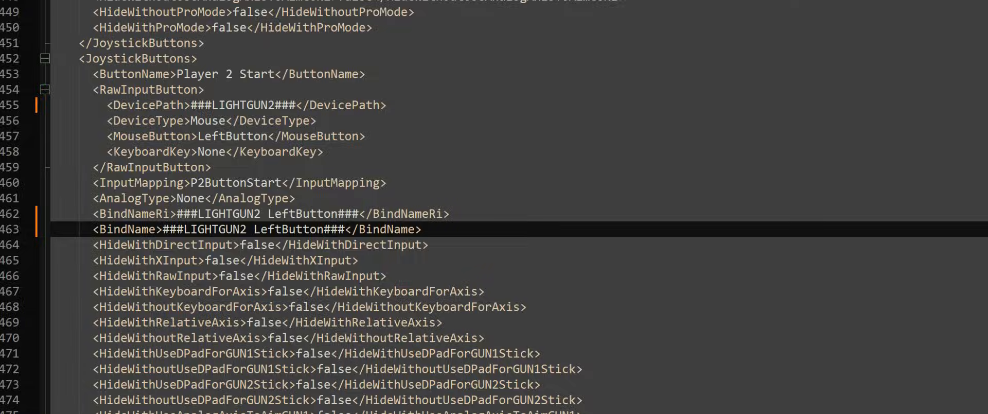
scroll("down", 3)
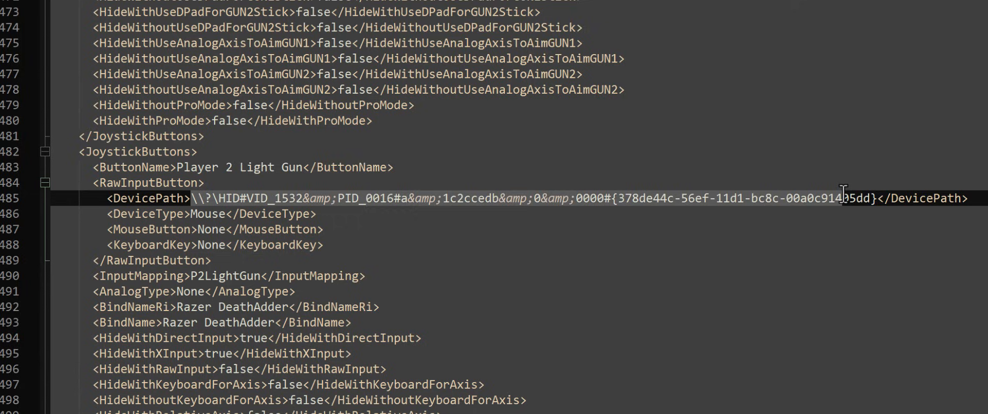
type("###LIGHTGUN2###</DevicePath>")
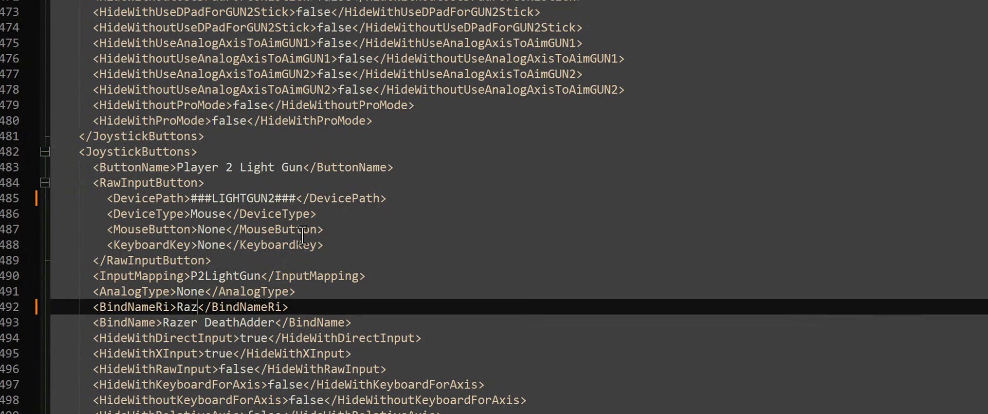
type("###LIGHTGUN2###")
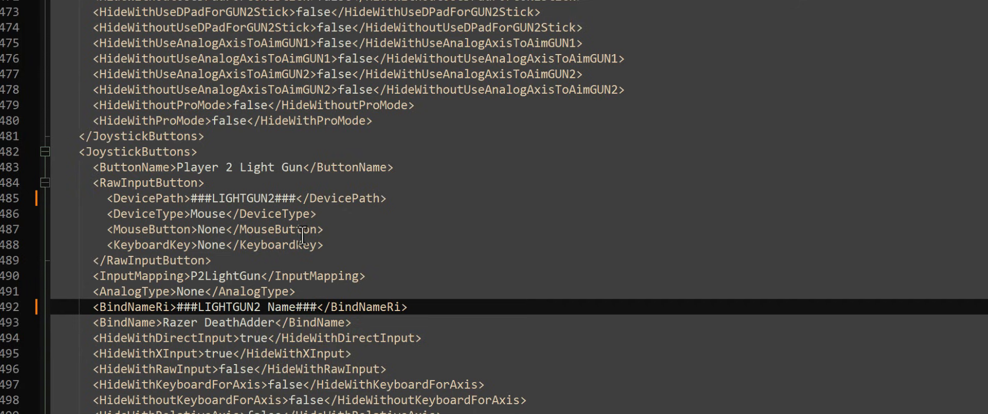
type("###LIGHTGUN2###")
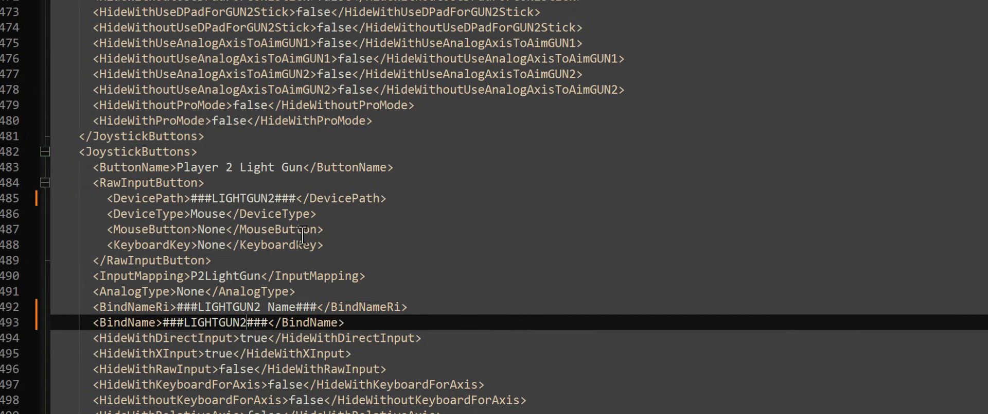
scroll("down", 3)
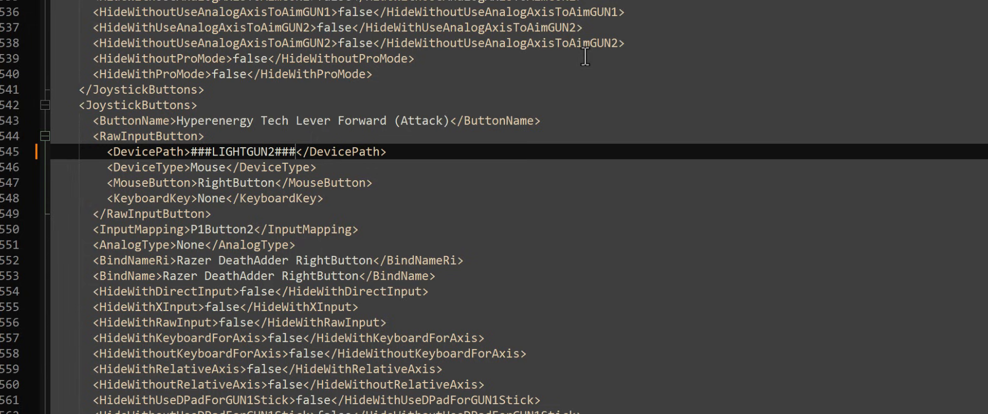
mouse_move(358, 131)
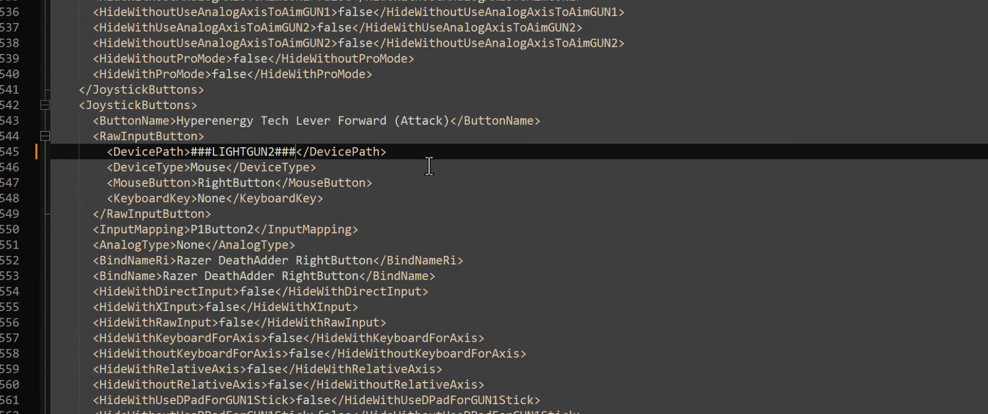
mouse_move(446, 149)
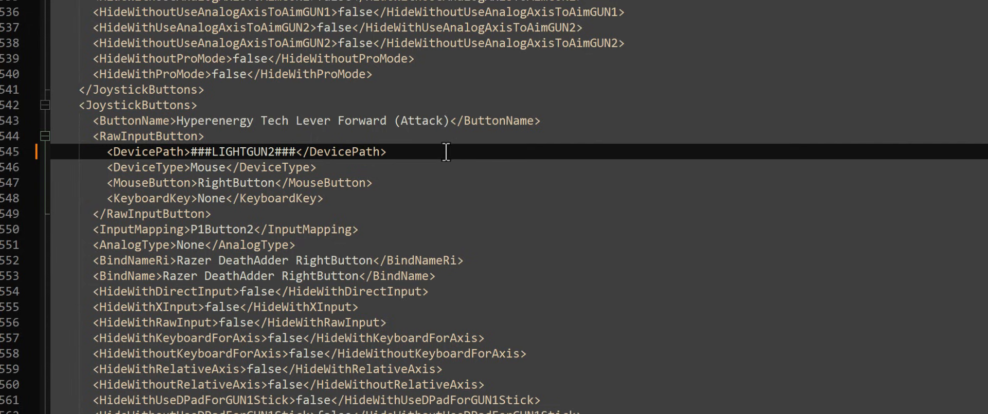
mouse_move(441, 151)
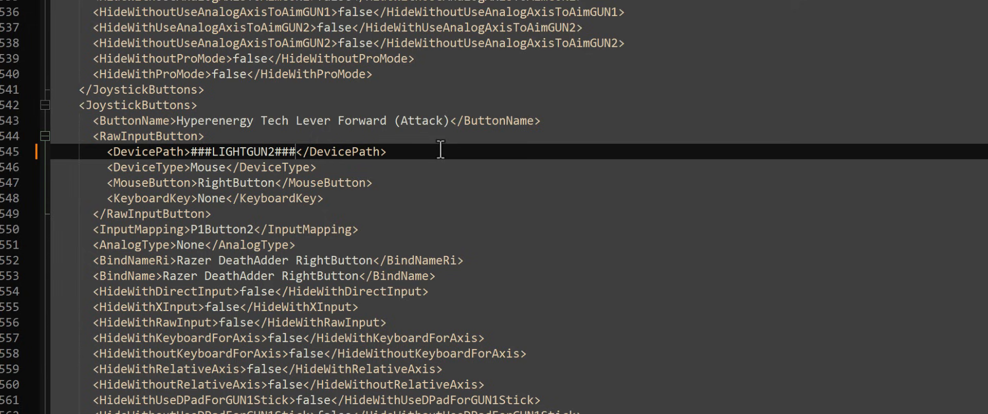
Give the Attack lever button a ###LIGHTGUN1### device path and ###LIGHTGUN1 RightButton### bind name.
type("LIGHTGUN1")
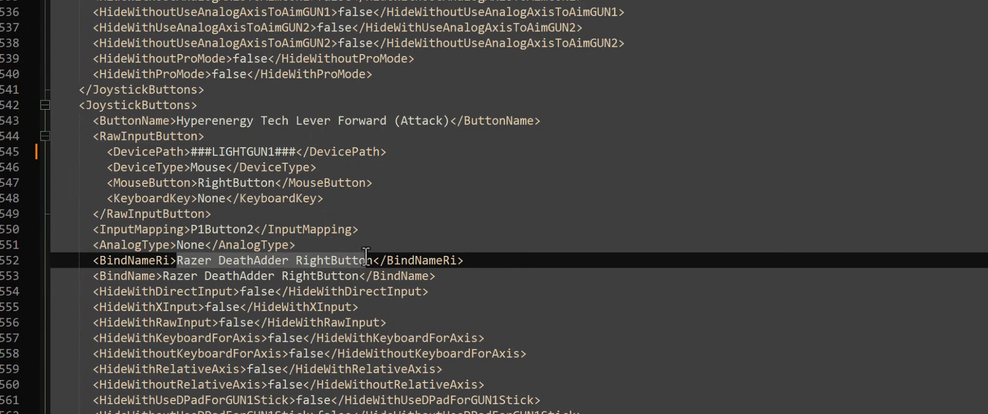
type("###LIGHTGUN2####</BindNameRi>")
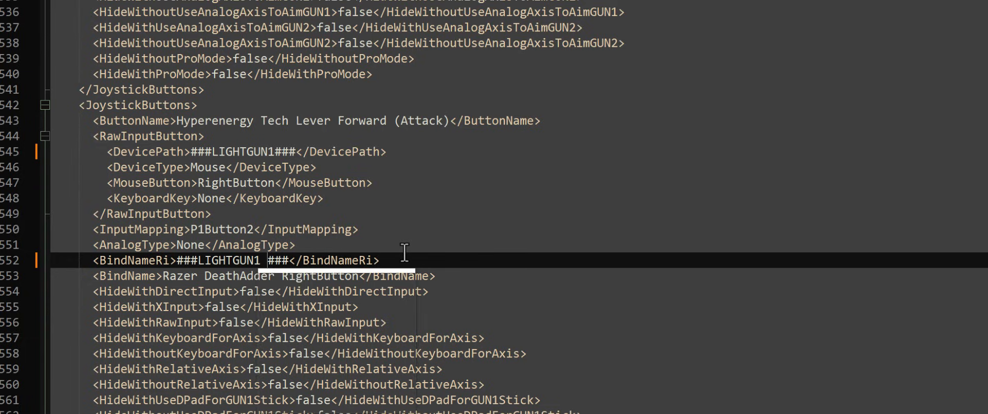
type("RightButton")
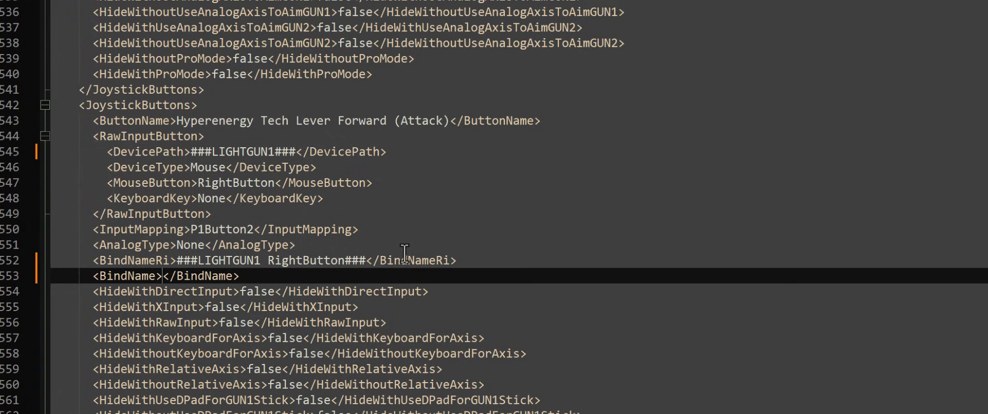
type("###LIGHTGUN1###")
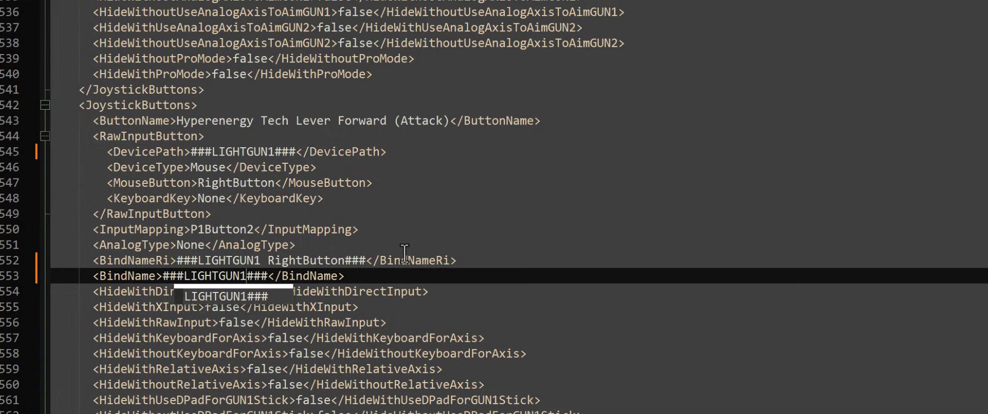
type("RightButton")
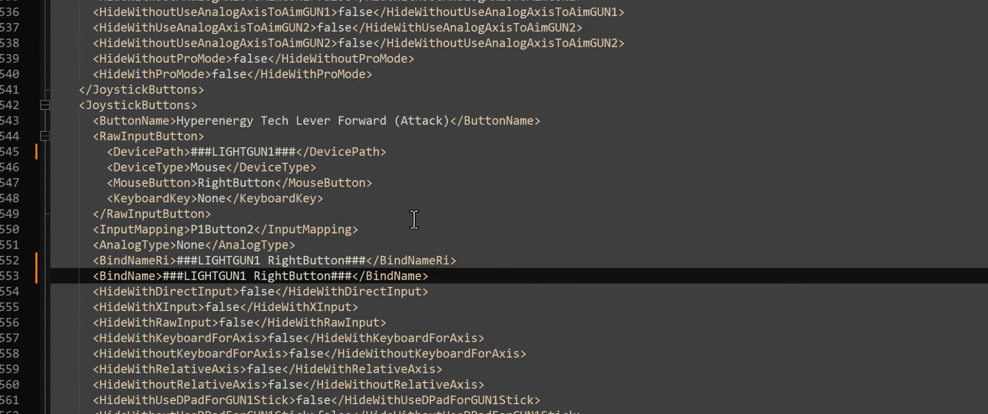
mouse_move(255, 229)
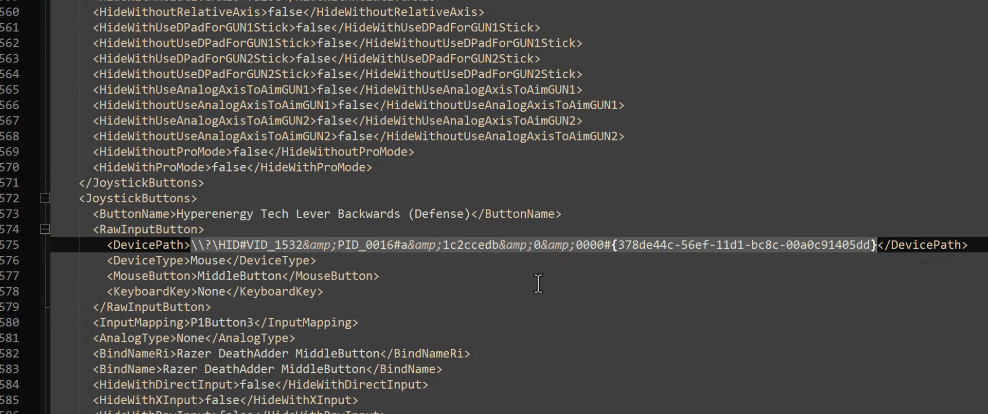
Give the Defense lever button a ###LIGHTGUN1### device path and ###LIGHTGUN1 MiddleButton### bind name.
type("###LIGHTGUN2###</DevicePath>")
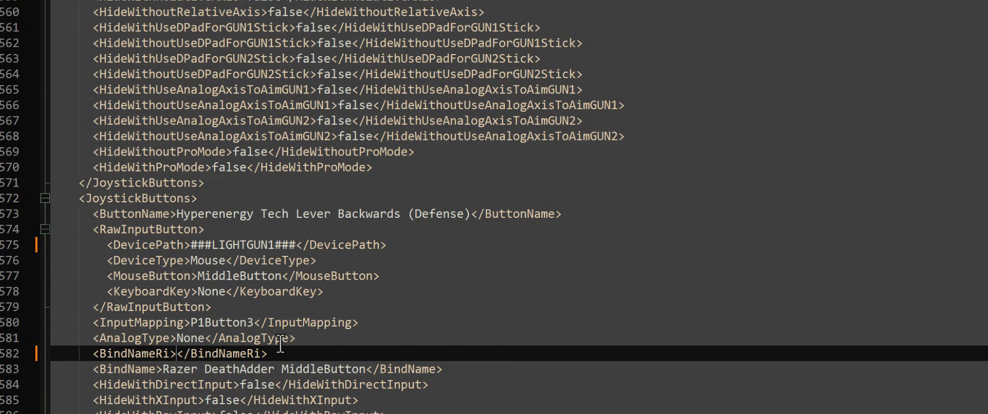
type("###LIGHTGUN###")
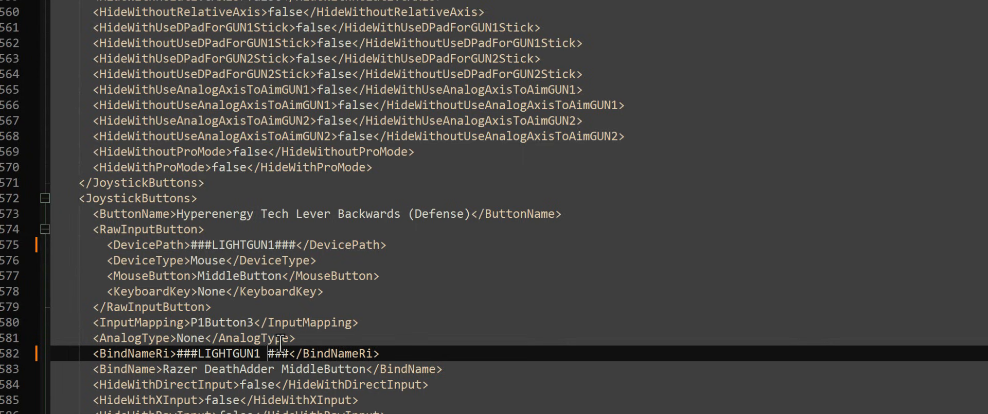
type("MiddleButton")
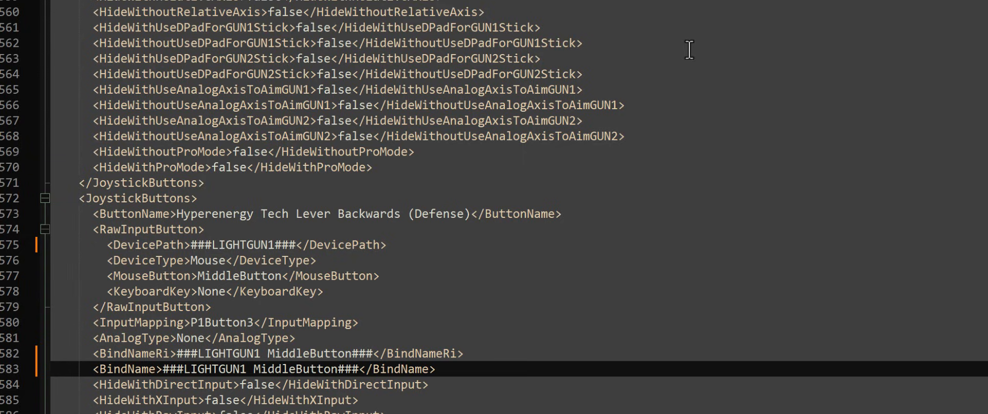
scroll("down", 3)
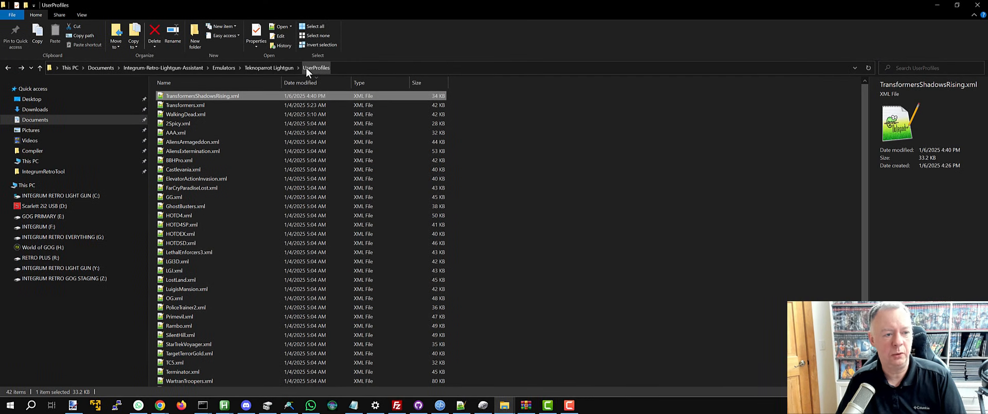
Launch a command prompt from the Integrum-Retro-Lightgun-Assistant folder.
right_click(201, 95)
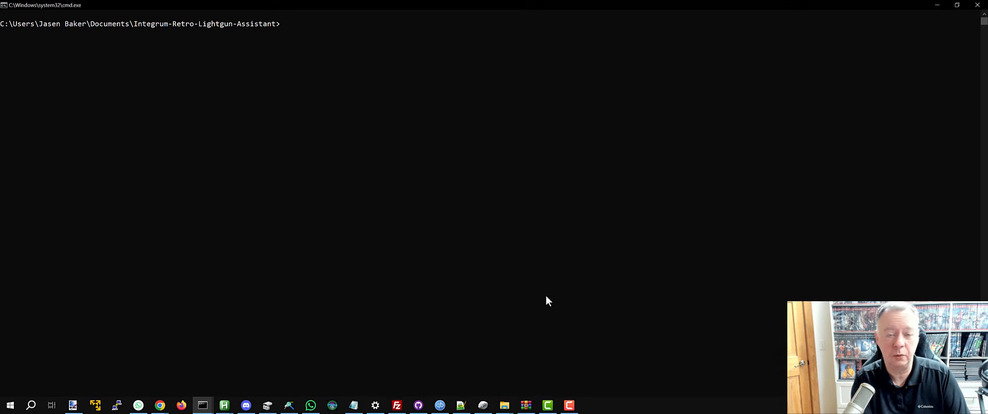
Run Integrum_Retro_Lightgun_Assistant.ahk lightgun teknoparrot debug.
left_click(957, 5)
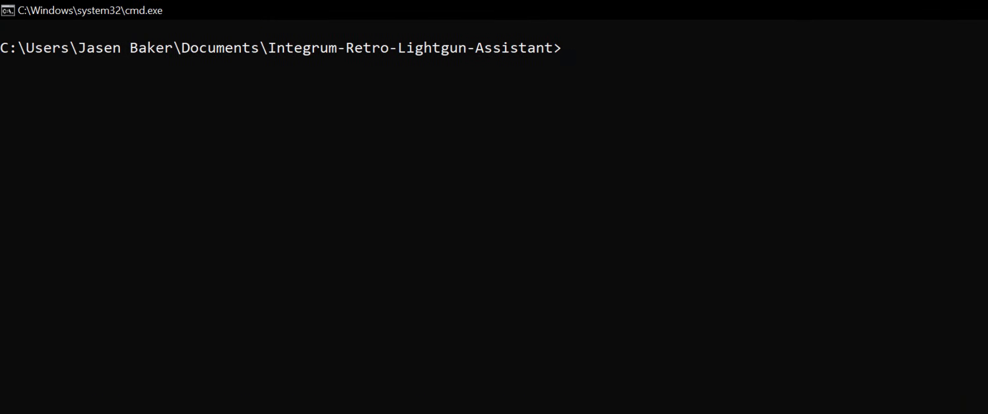
type("Integrum_Retro_Lightgun_Assistant.ahk lightgun teknoparrot")
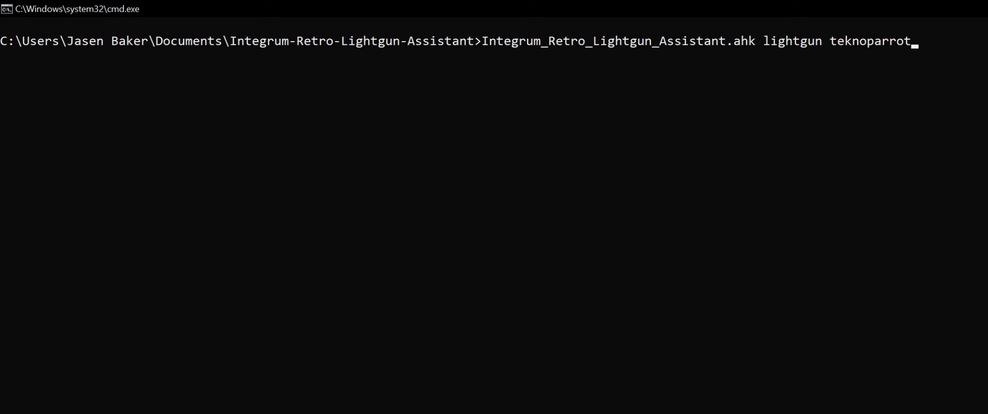
type("debug")
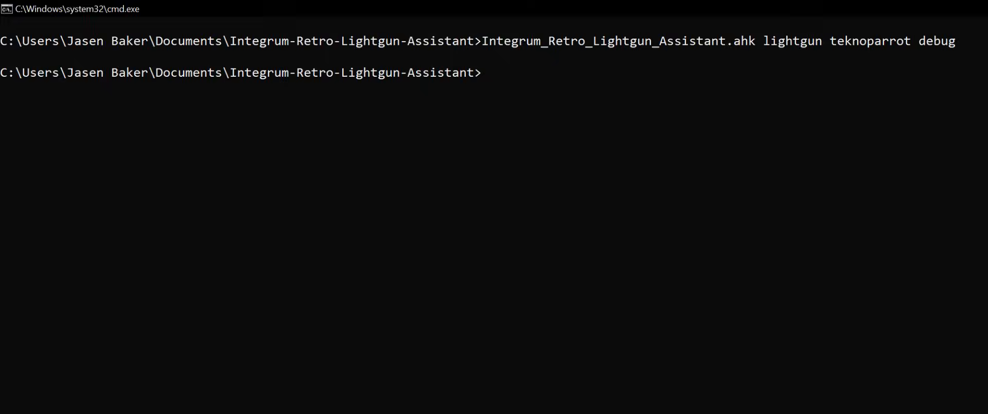
Display the log with more *.log and confirm TransformersShadowsRising.xml was updated.
type("more *.")
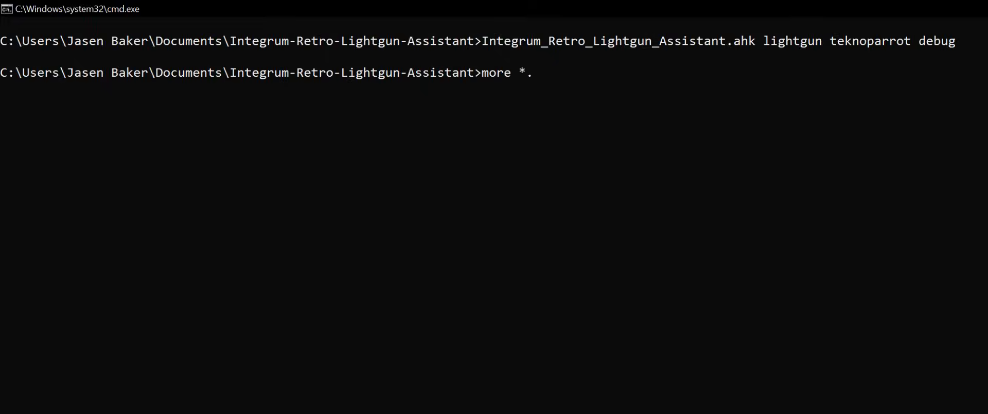
key("Enter")
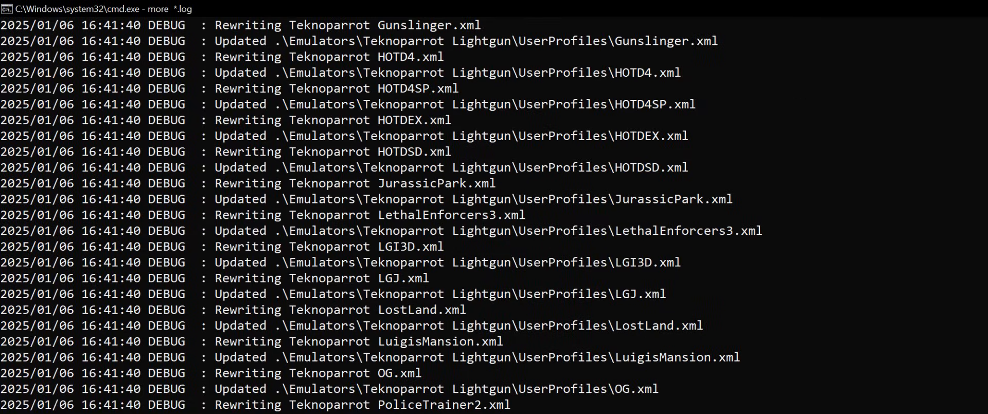
scroll("down", 3)
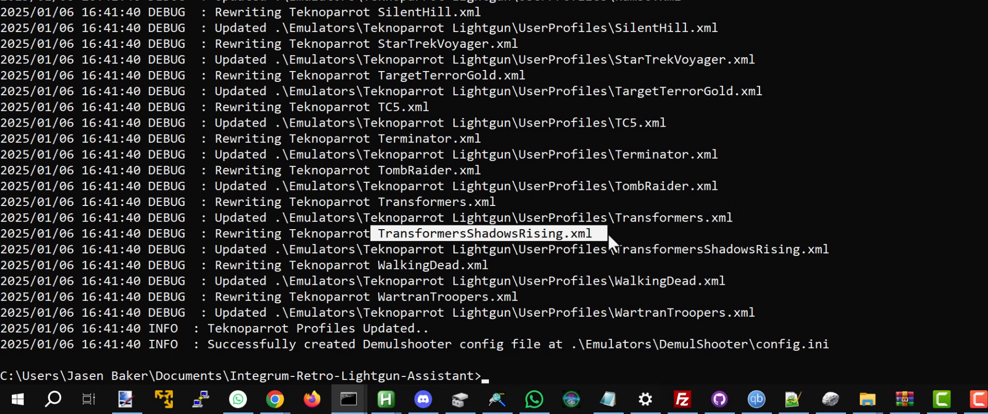
mouse_move(700, 219)
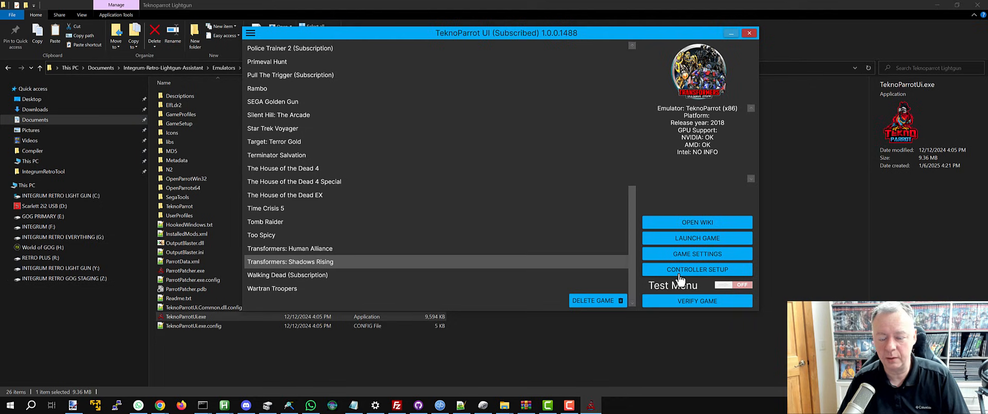
left_click(696, 269)
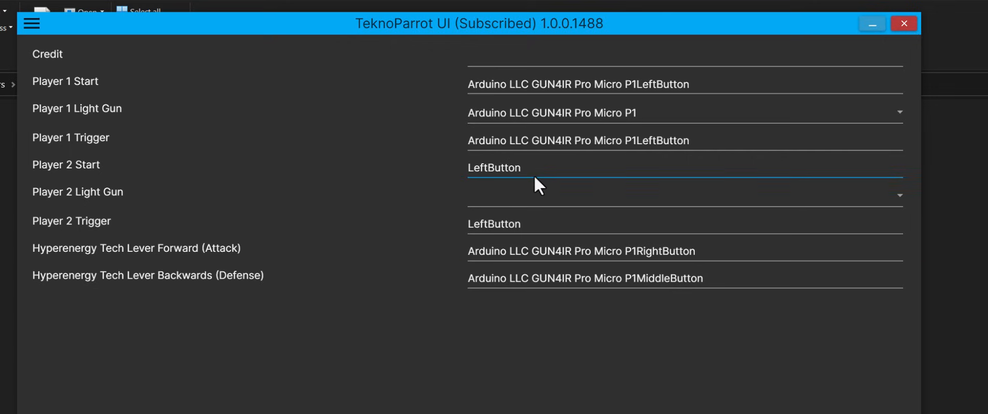
mouse_move(531, 170)
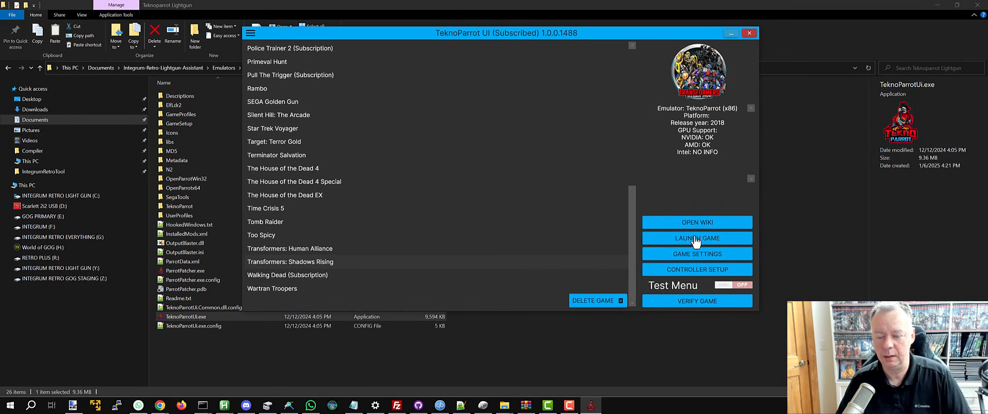
mouse_move(855, 226)
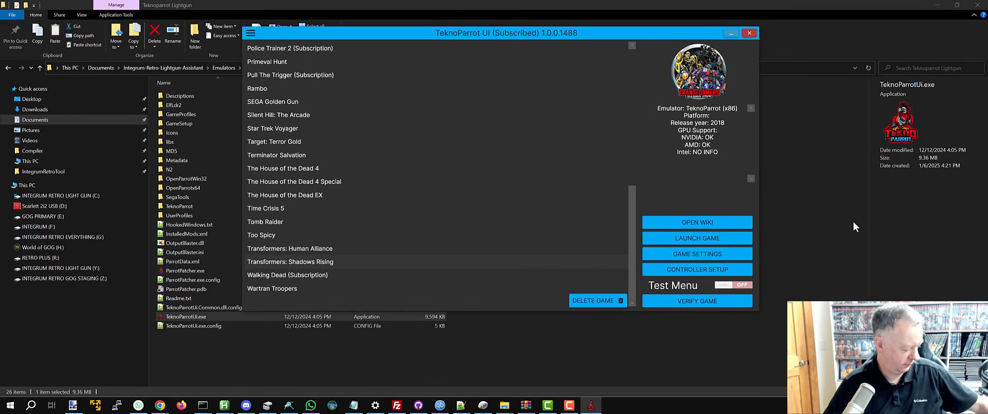
left_click(696, 237)
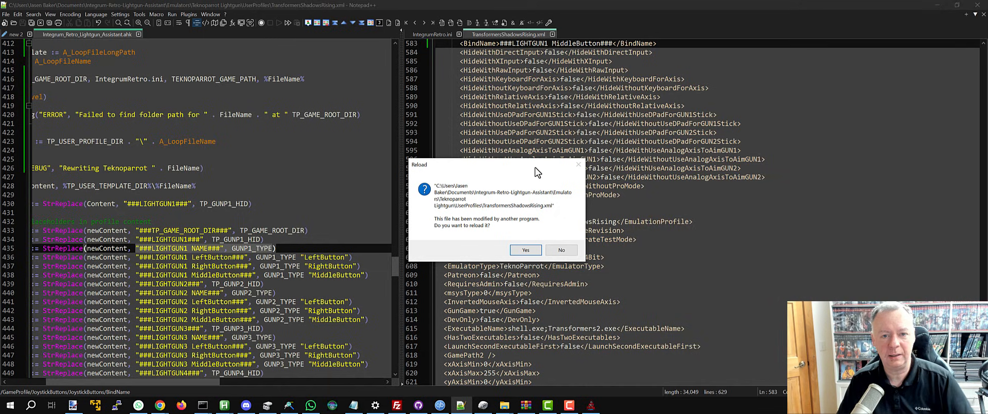
mouse_move(514, 82)
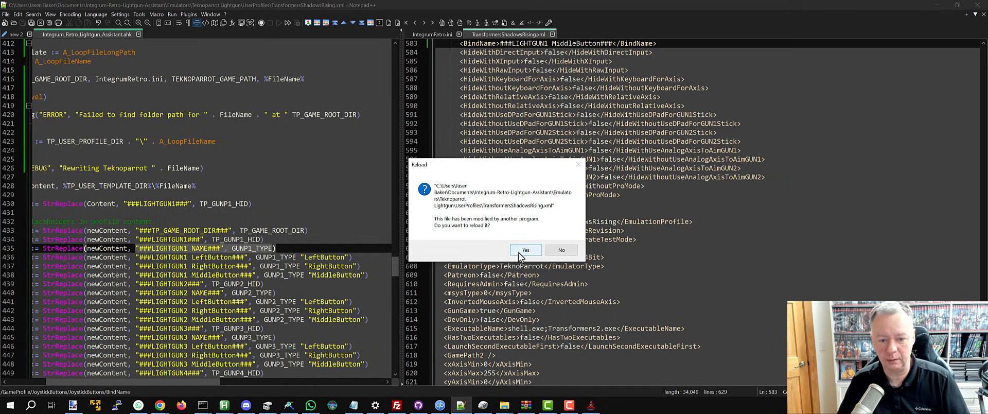
Accept reloading the modified profile showing GUN4IR bind names, then return to IntegrumRetro.ini.
left_click(524, 249)
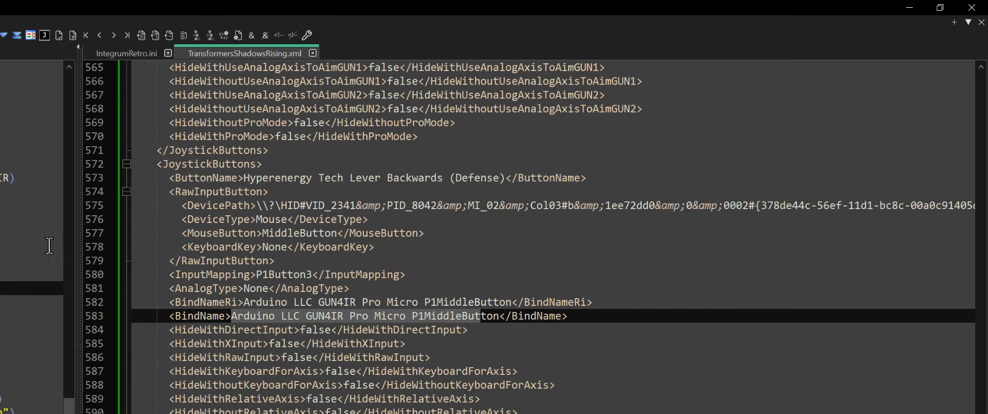
left_click(128, 53)
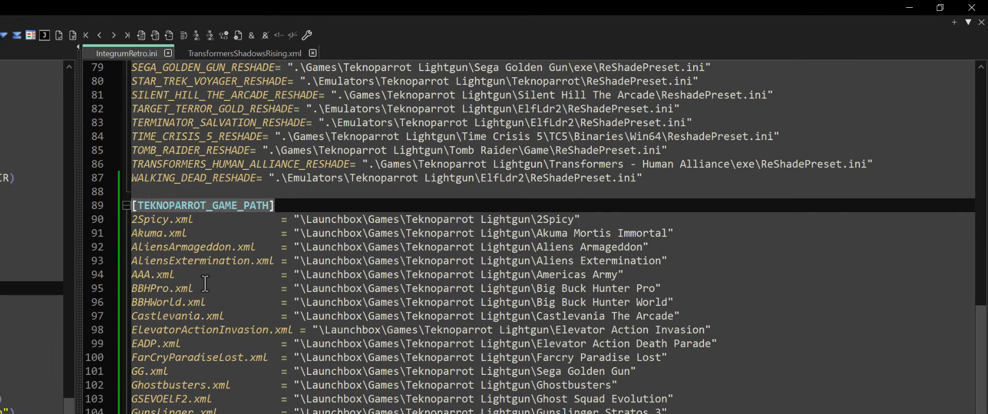
Add TransformersShadowsRising.xml = "\Launchbox\Games\Teknoparrot Lightgun\Transformers Shadows Rising" under [TEKNOPARROT_GAME_PATH].
scroll("down", 3)
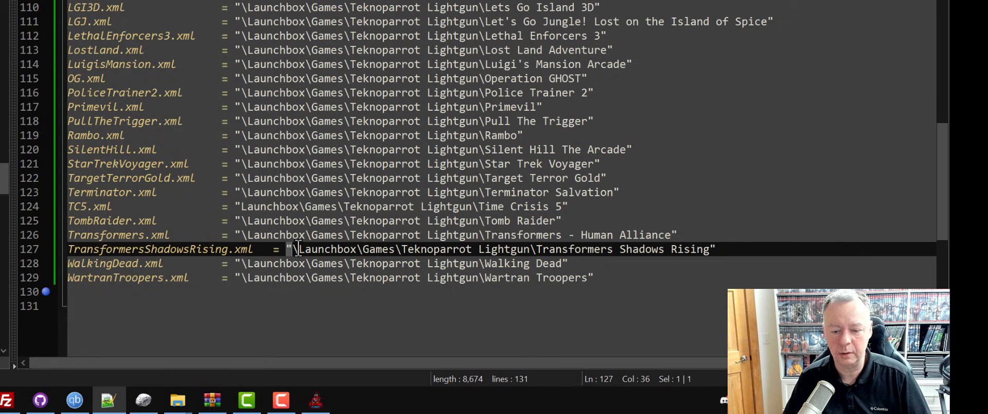
left_click_drag(293, 249, 712, 249)
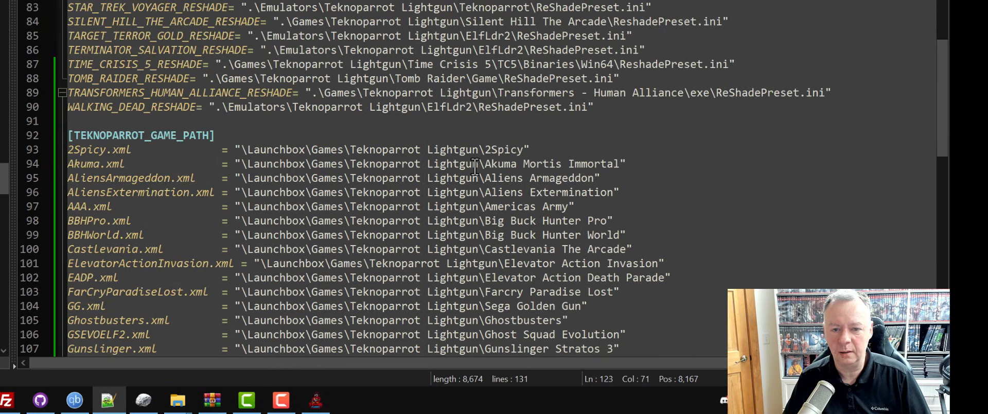
scroll("down", 3)
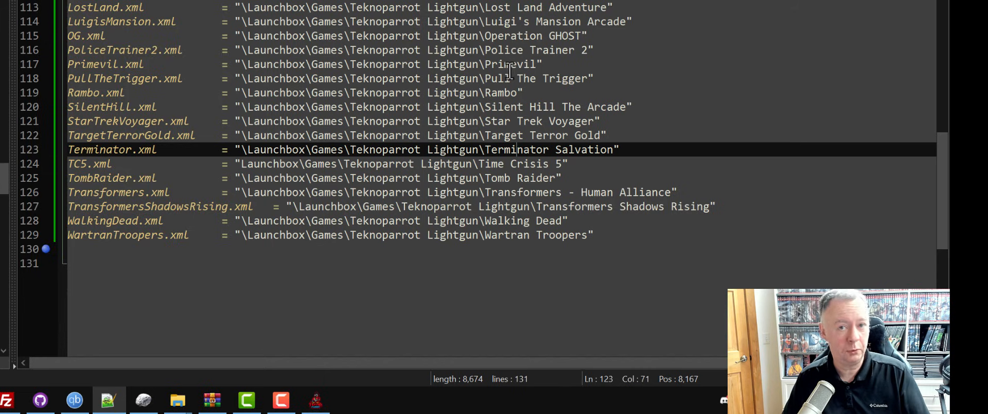
mouse_move(326, 36)
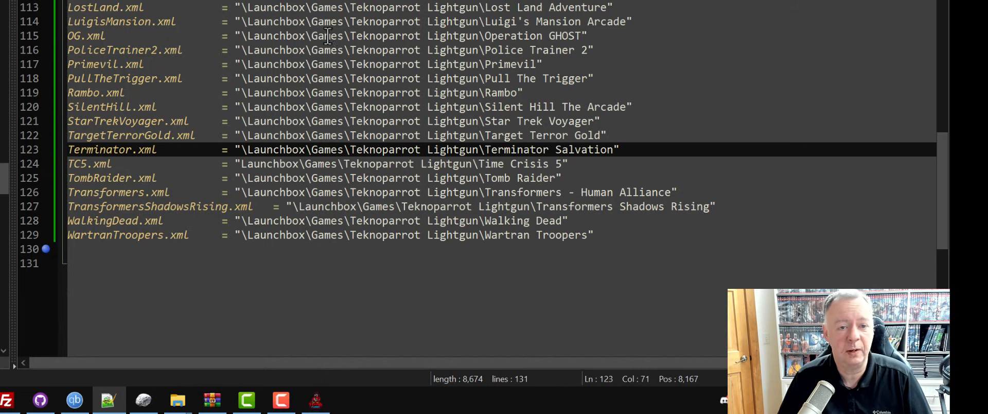